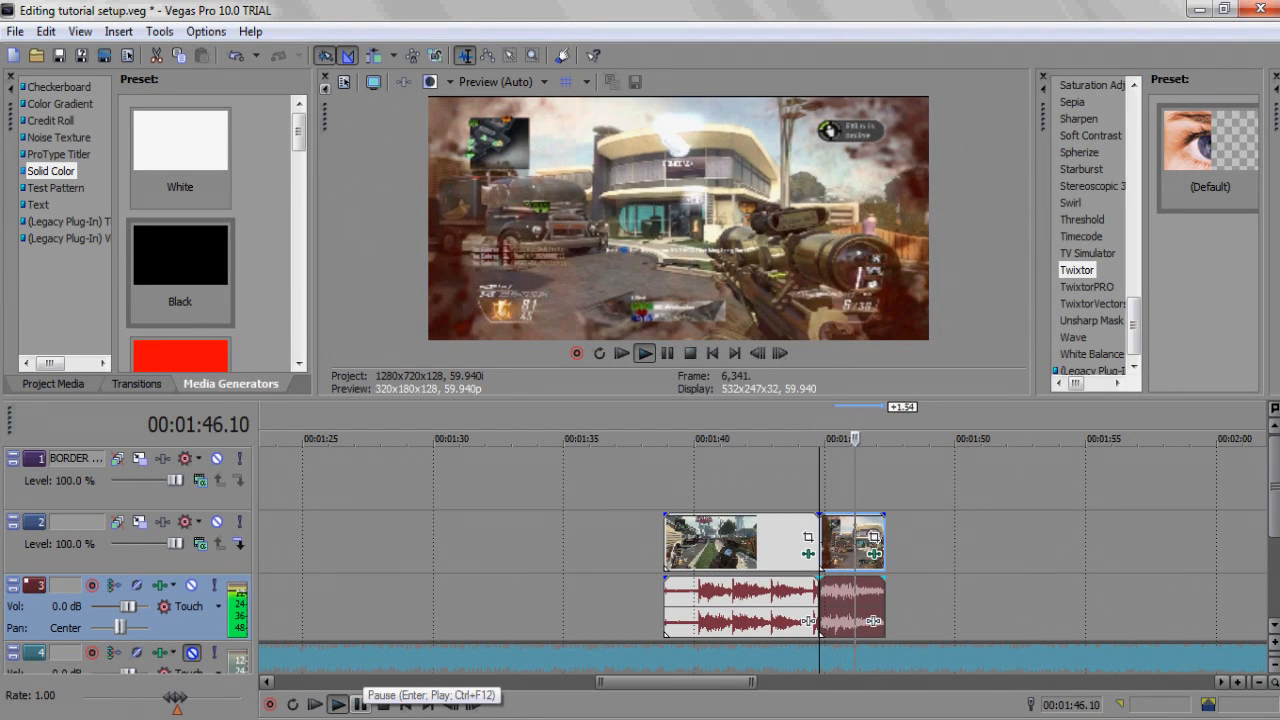
# Lock the Cobra Quad Headshot audio event's pitch to its stretch, dropping it 24 semitones.
pyautogui.click(644, 352)
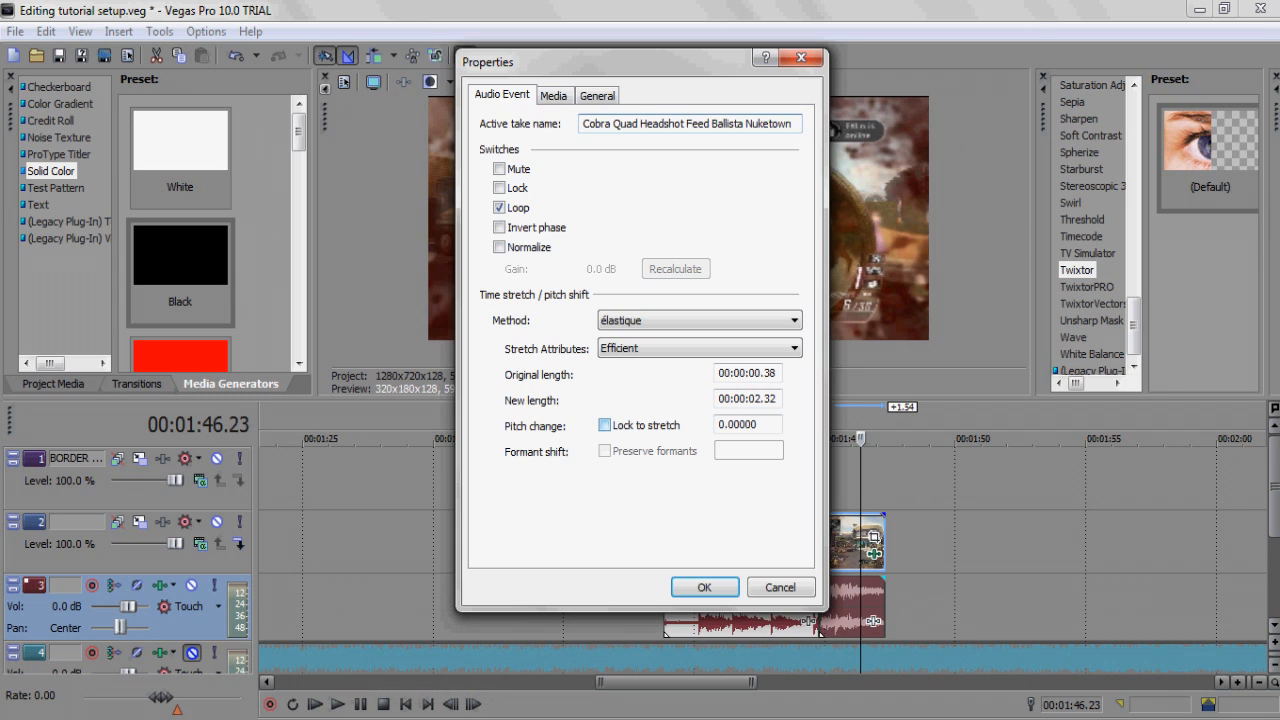
pyautogui.click(704, 587)
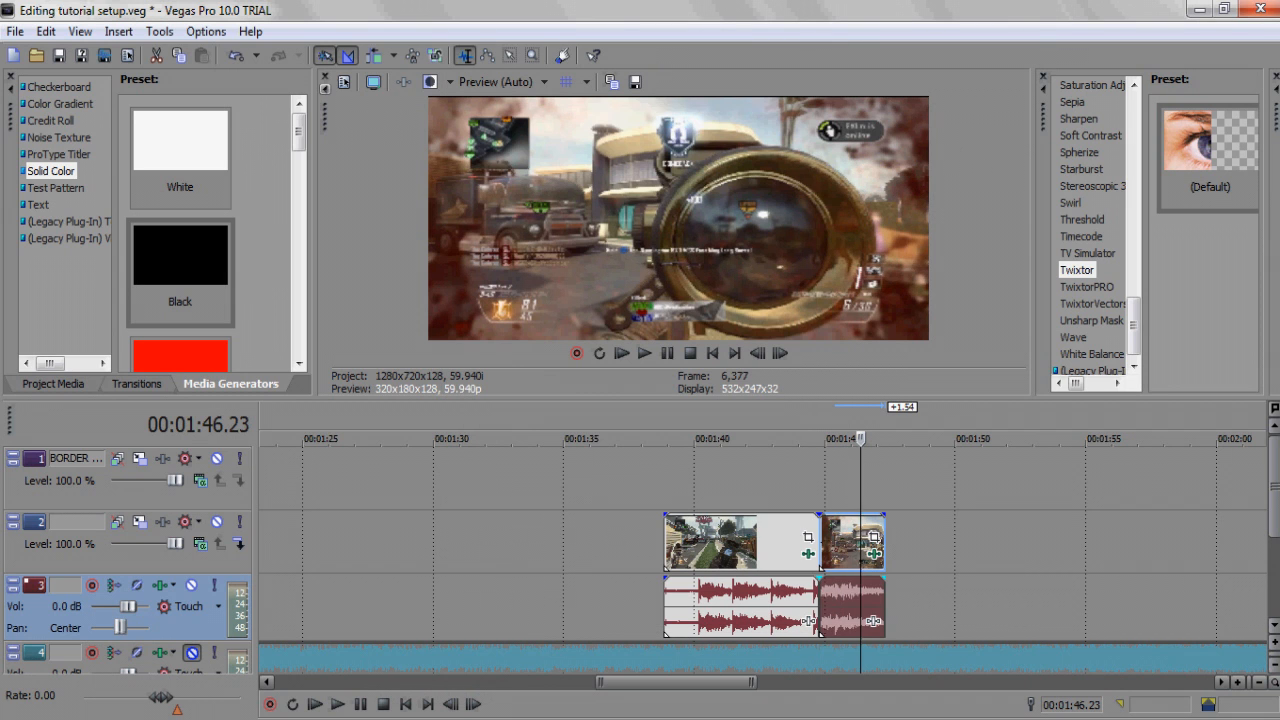
pyautogui.click(644, 352)
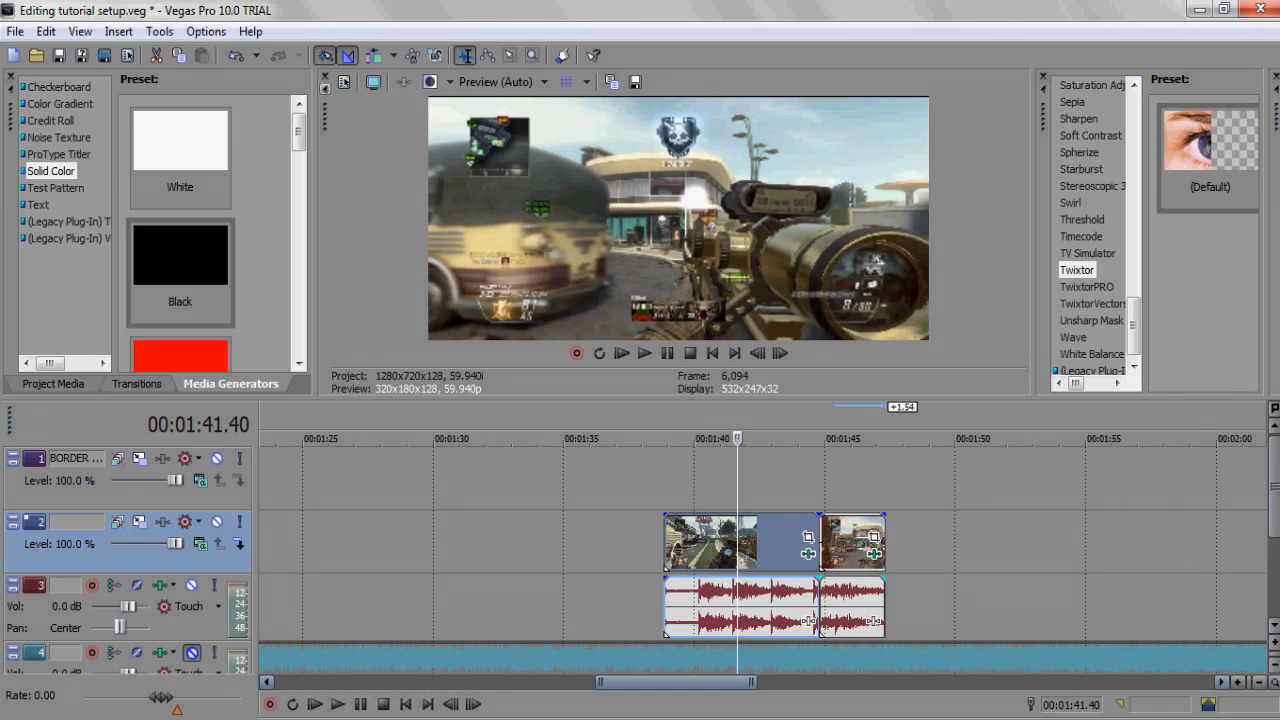
pyautogui.click(644, 352)
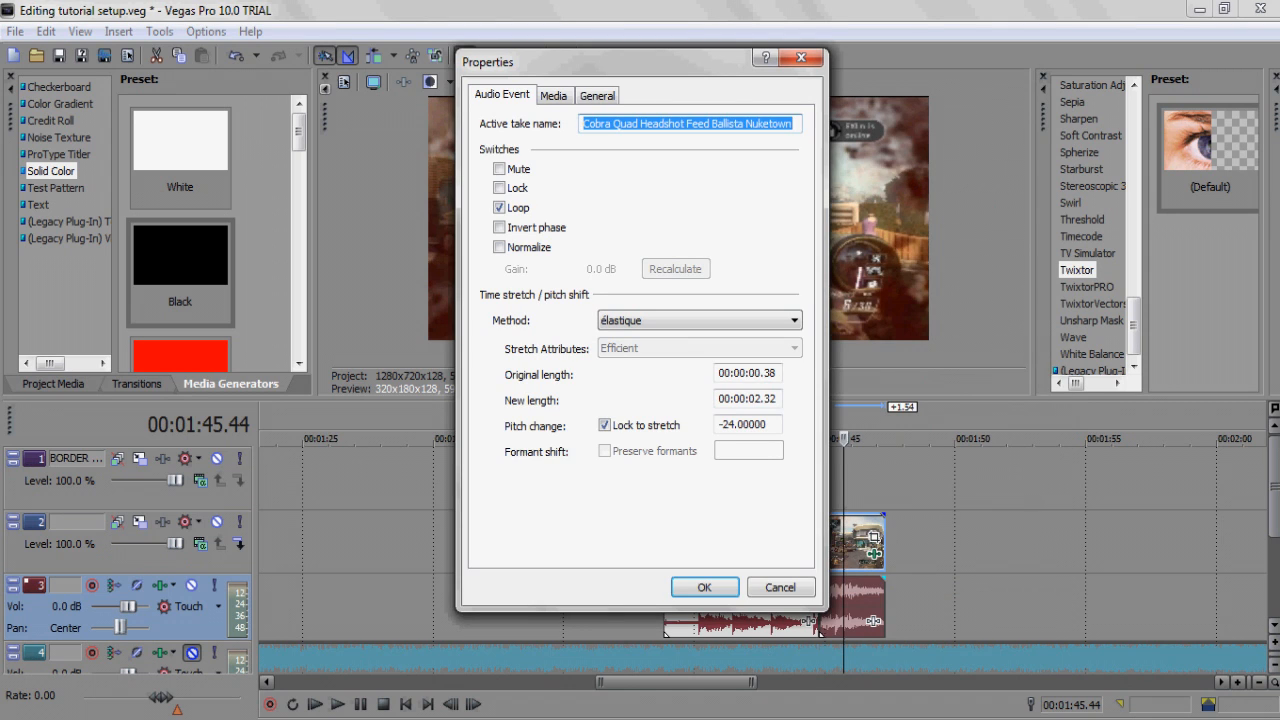
pyautogui.click(704, 587)
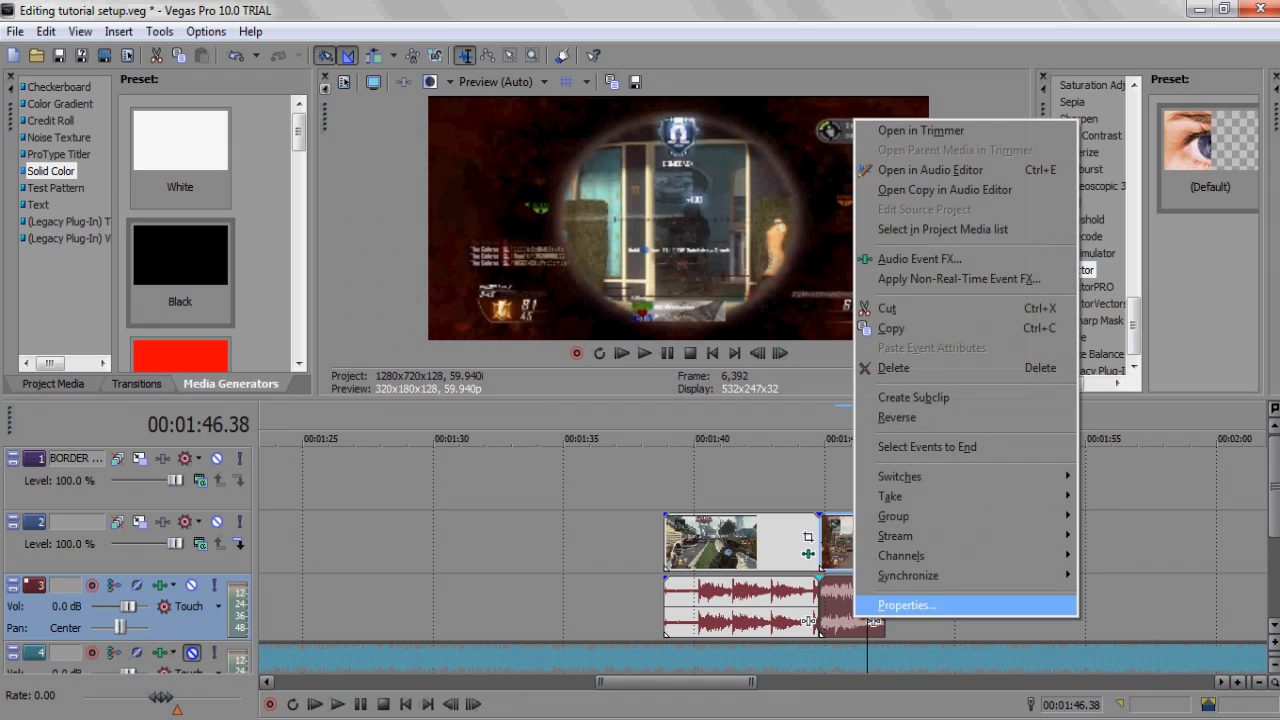
pyautogui.click(905, 605)
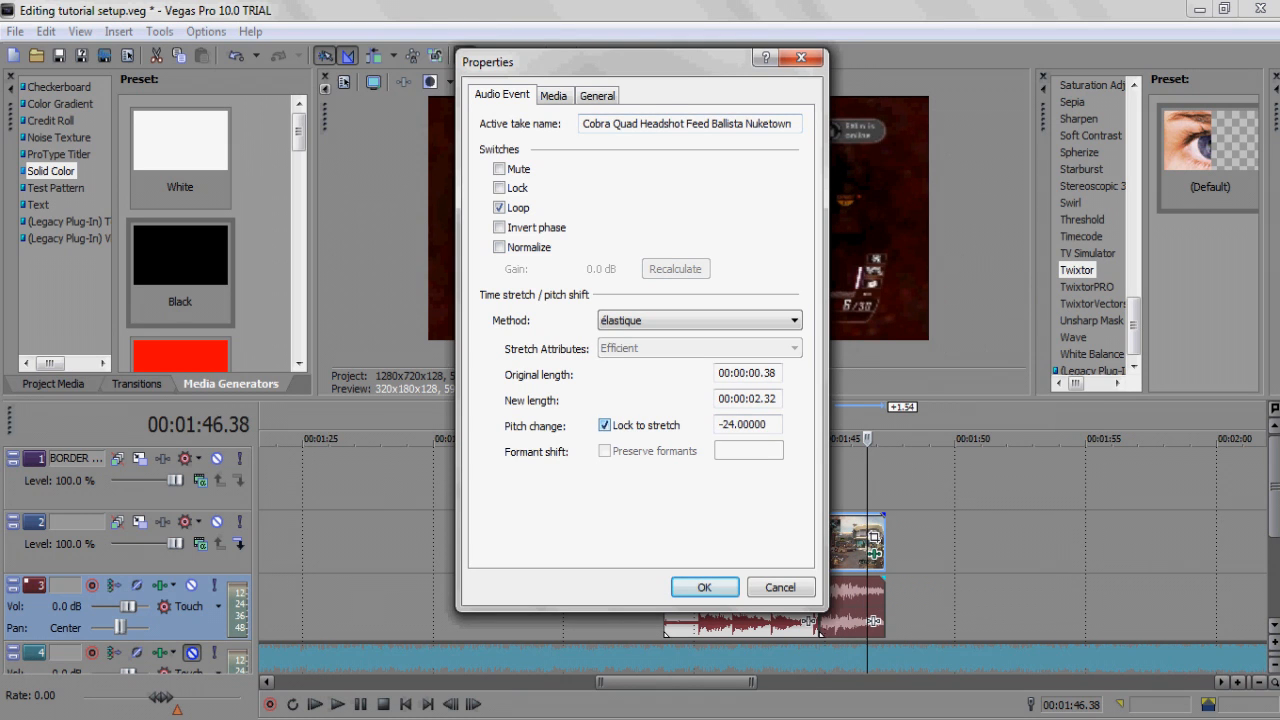
pyautogui.click(704, 587)
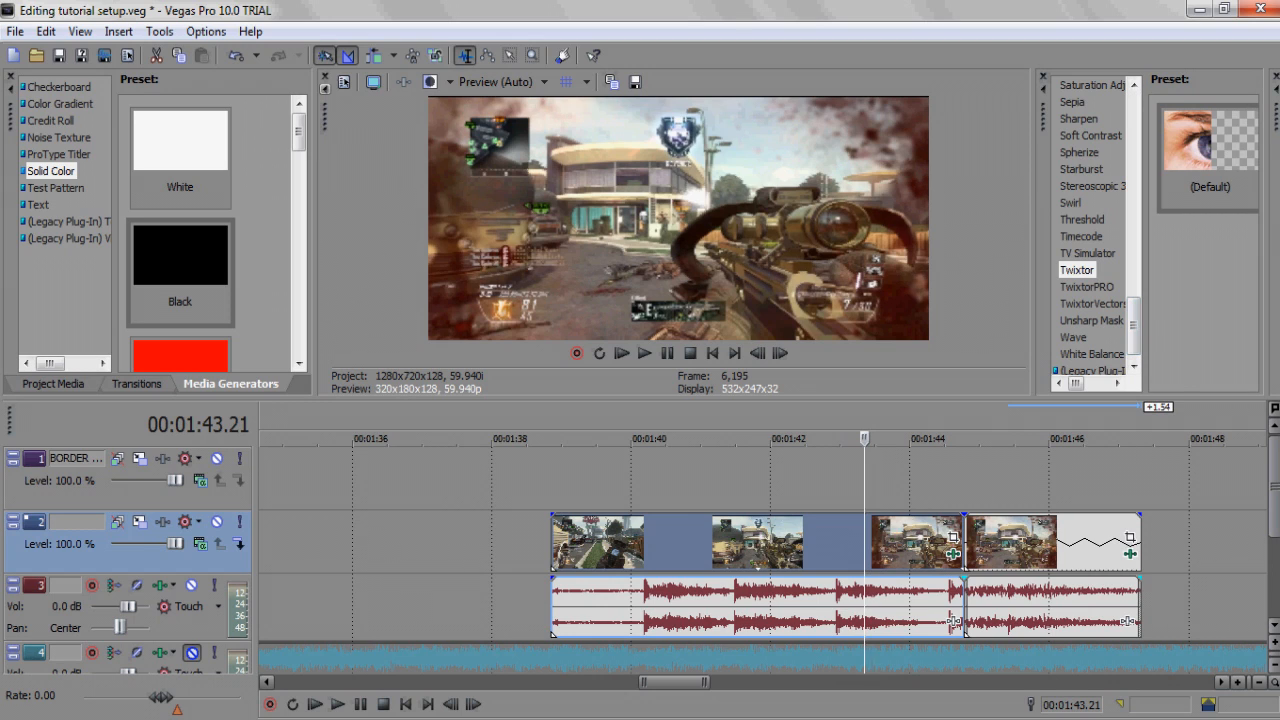
# Apply Twixtor to the next gameplay clip and stretch the event to about 1:51.
pyautogui.click(1077, 269)
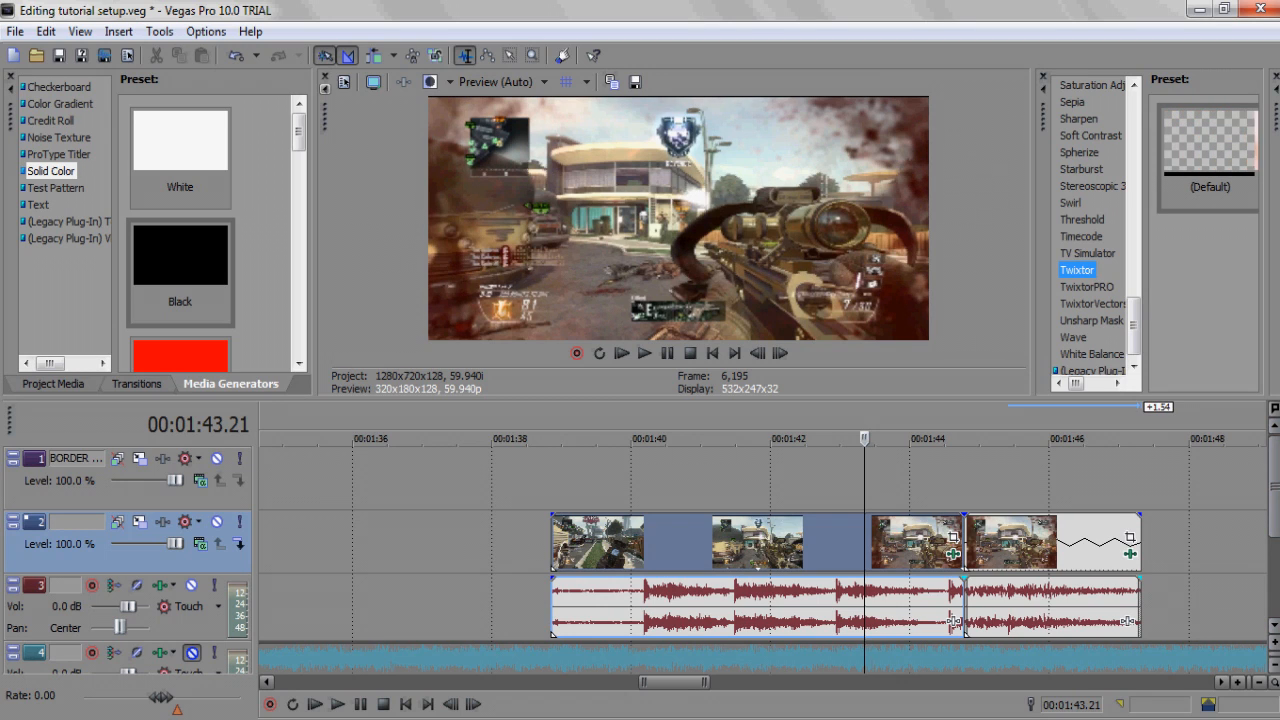
pyautogui.click(1077, 269)
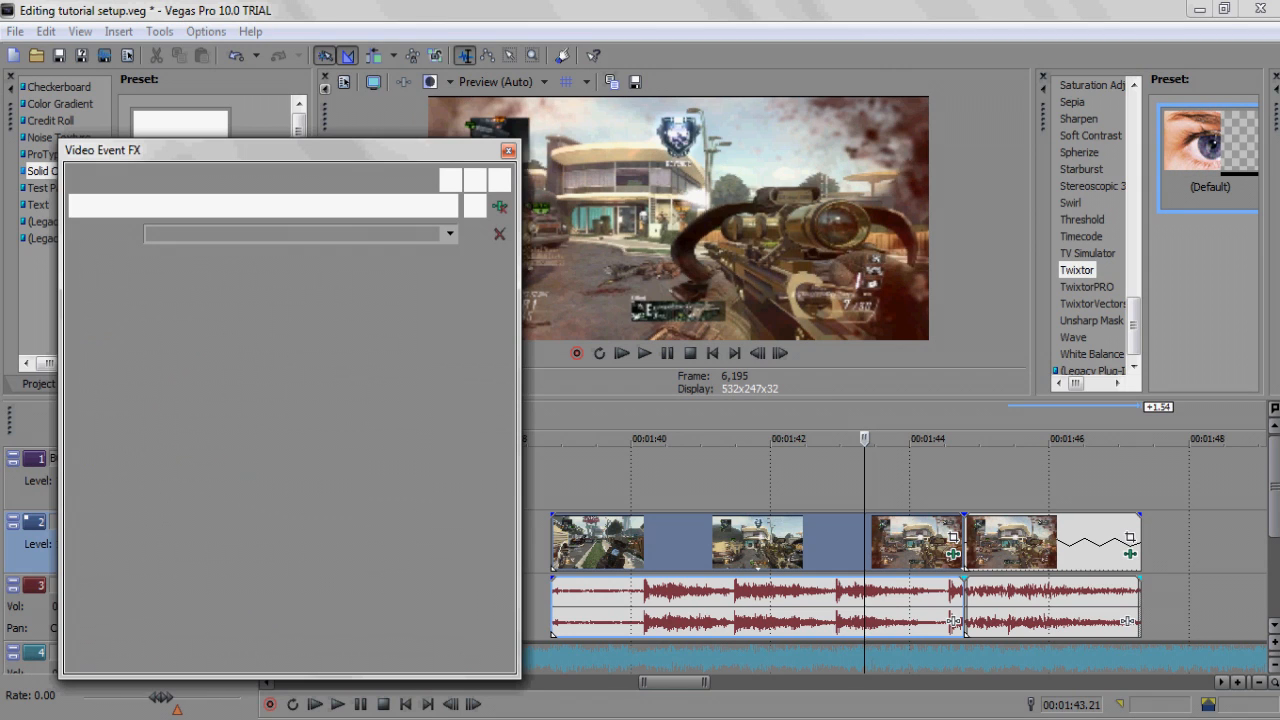
pyautogui.click(508, 150)
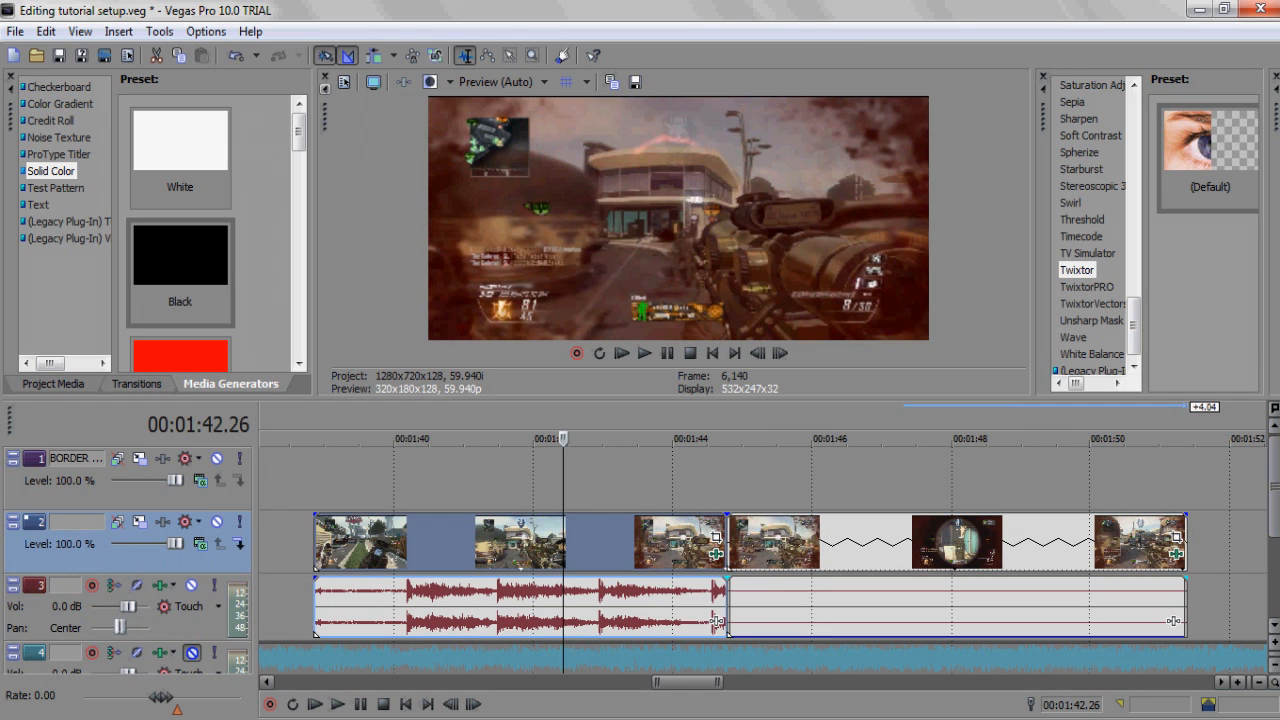
pyautogui.click(898, 438)
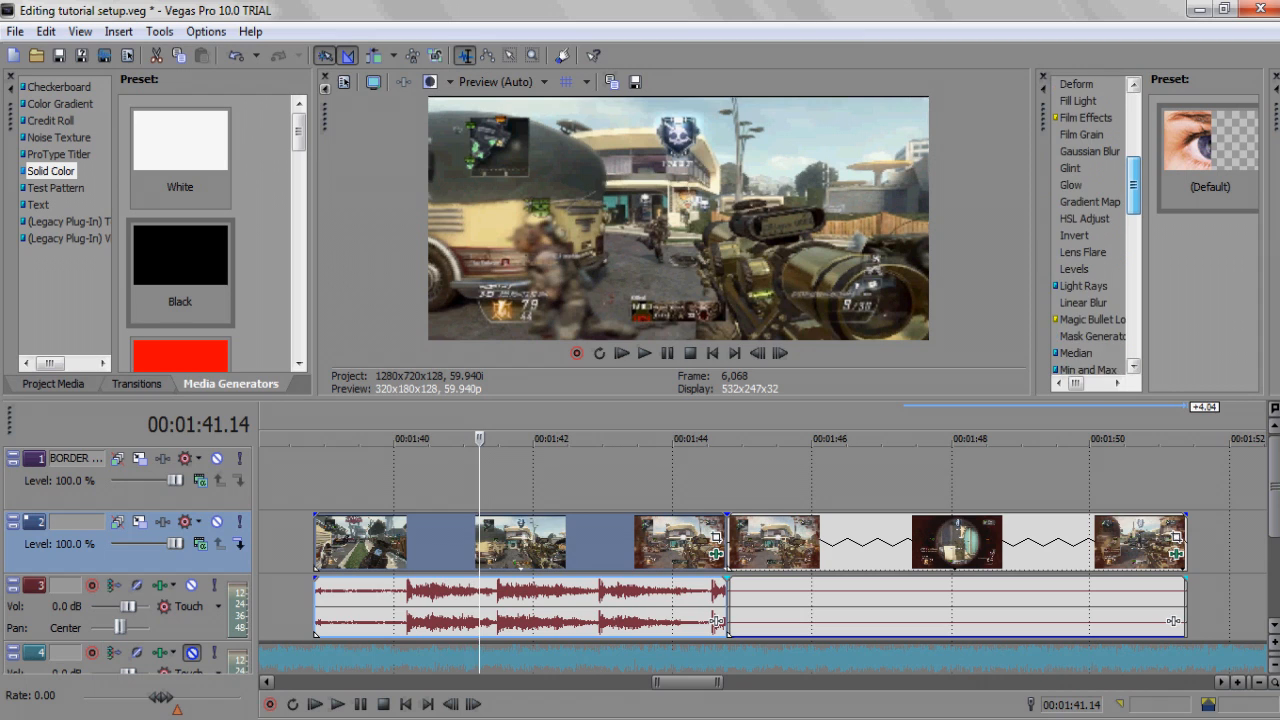
# Add the Gaussian Blur effect to the Cobra Quad Headshot clip.
pyautogui.scroll(-3)
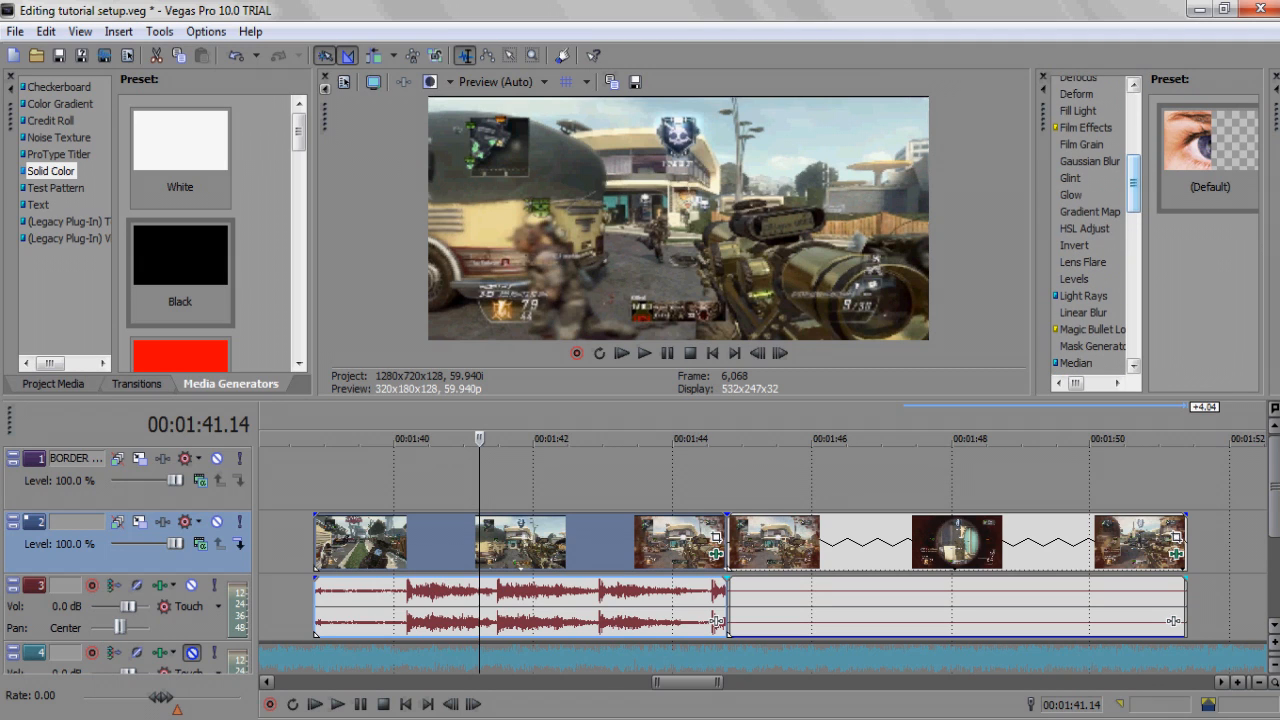
pyautogui.click(1089, 161)
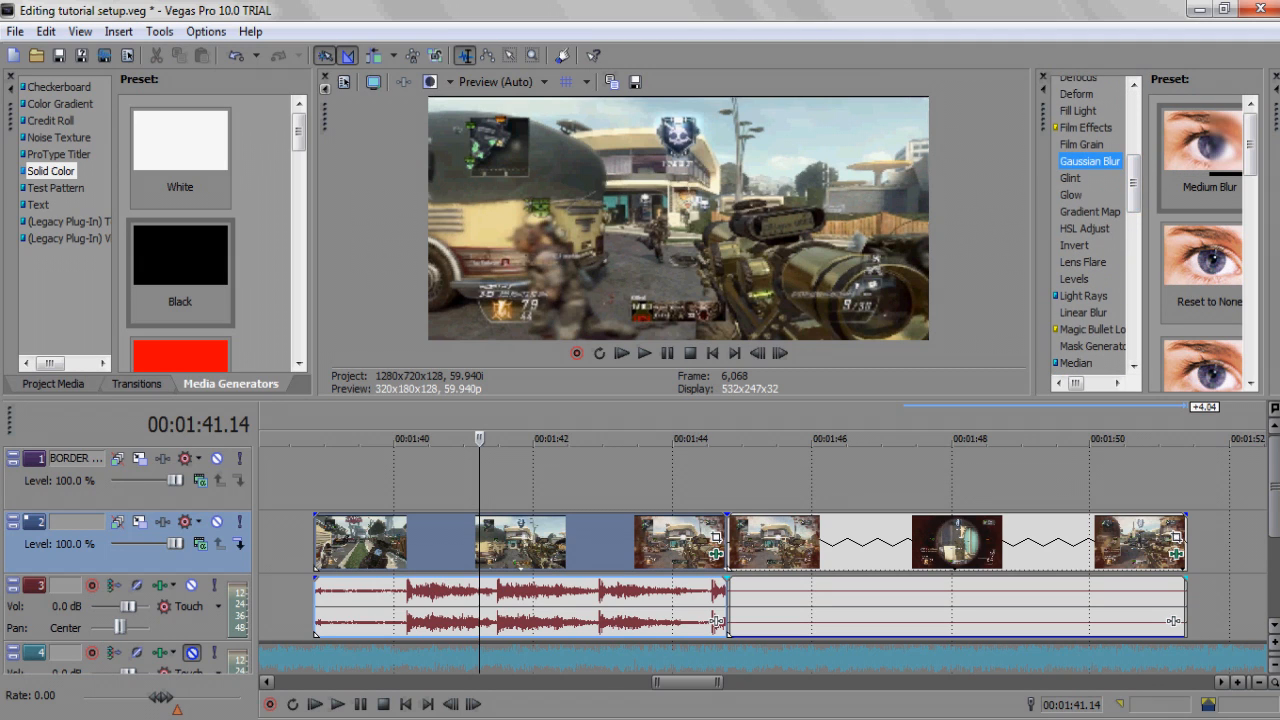
pyautogui.click(1200, 150)
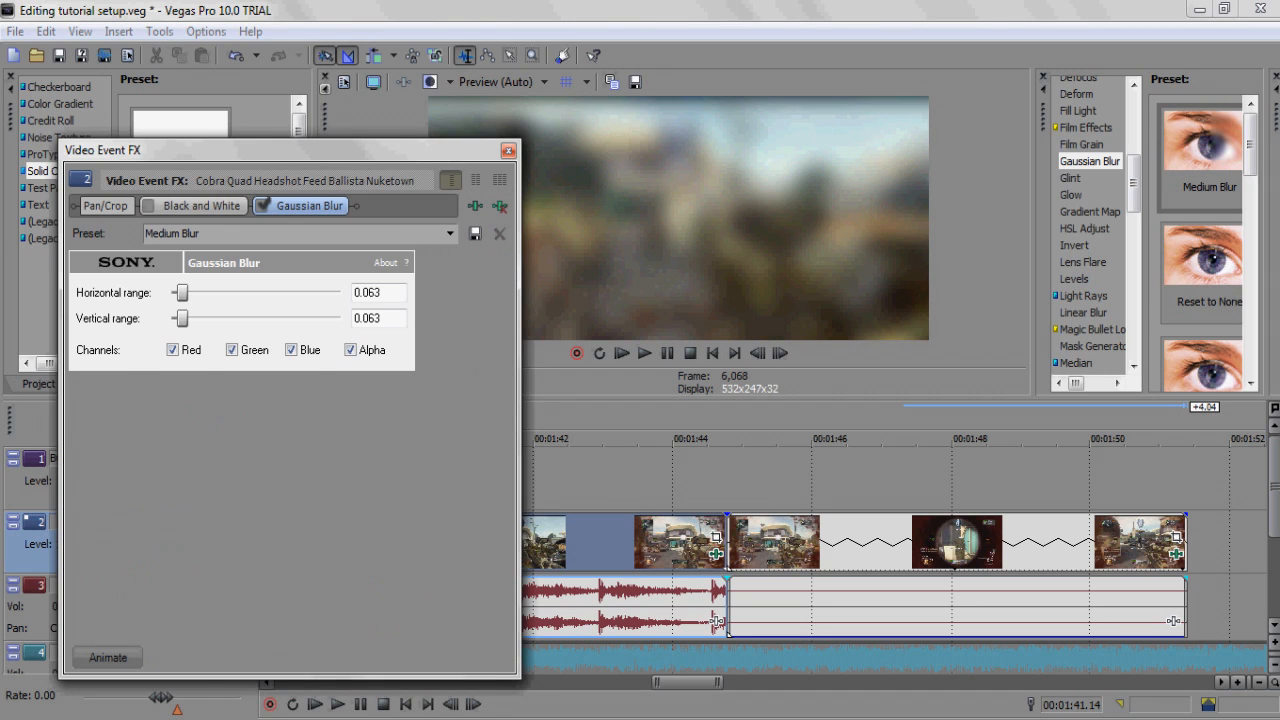
# Keyframe the blur's horizontal and vertical range, clearing the blur at a later keyframe.
pyautogui.click(107, 657)
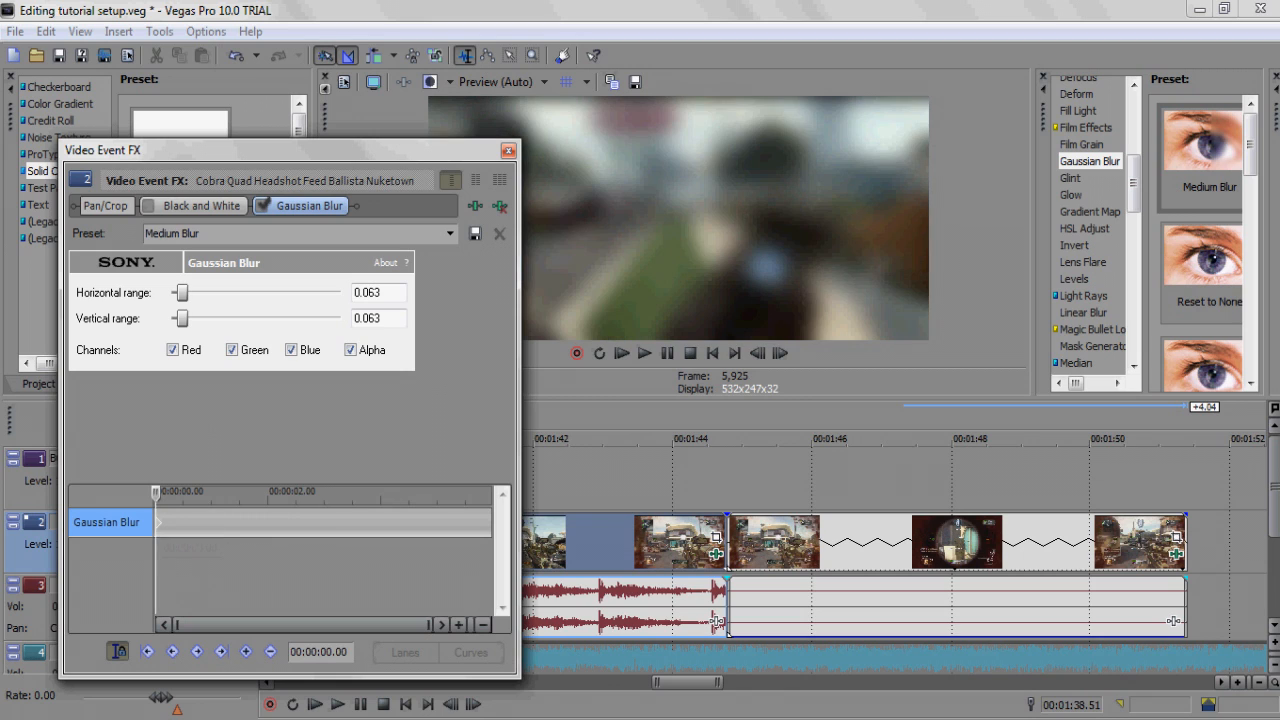
pyautogui.moveTo(182, 292); pyautogui.dragTo(171, 292)
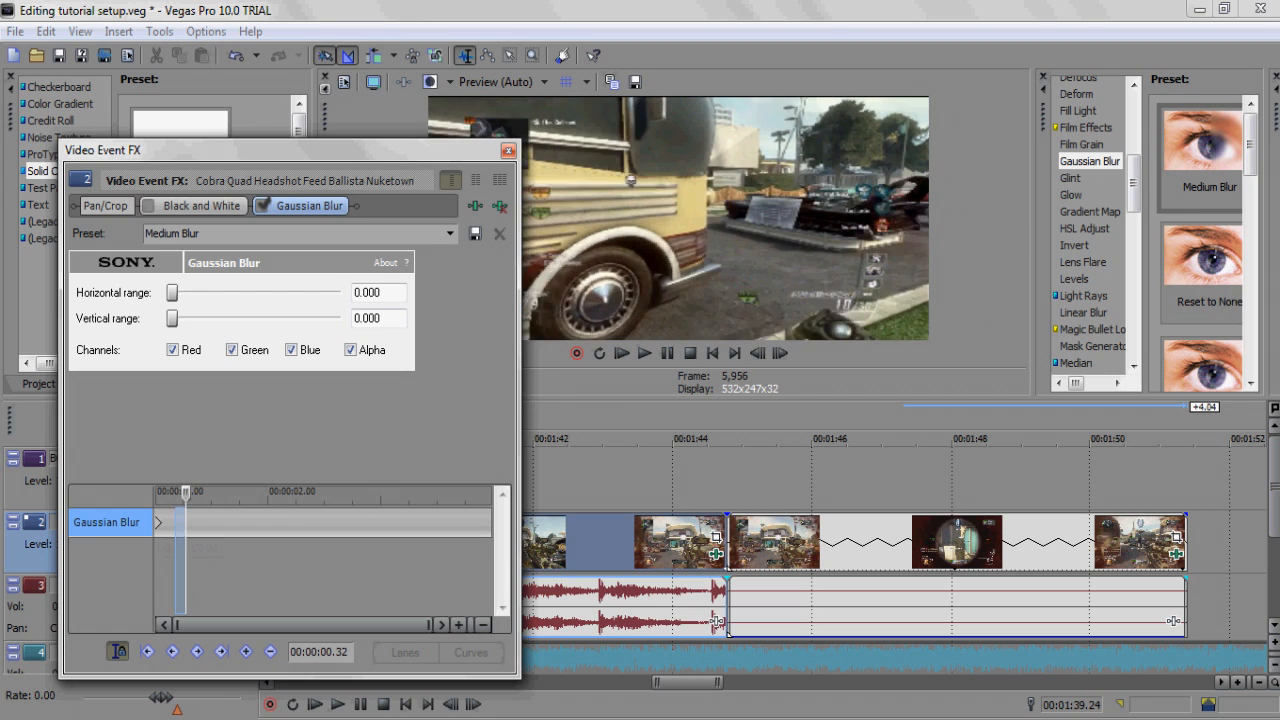
pyautogui.click(246, 651)
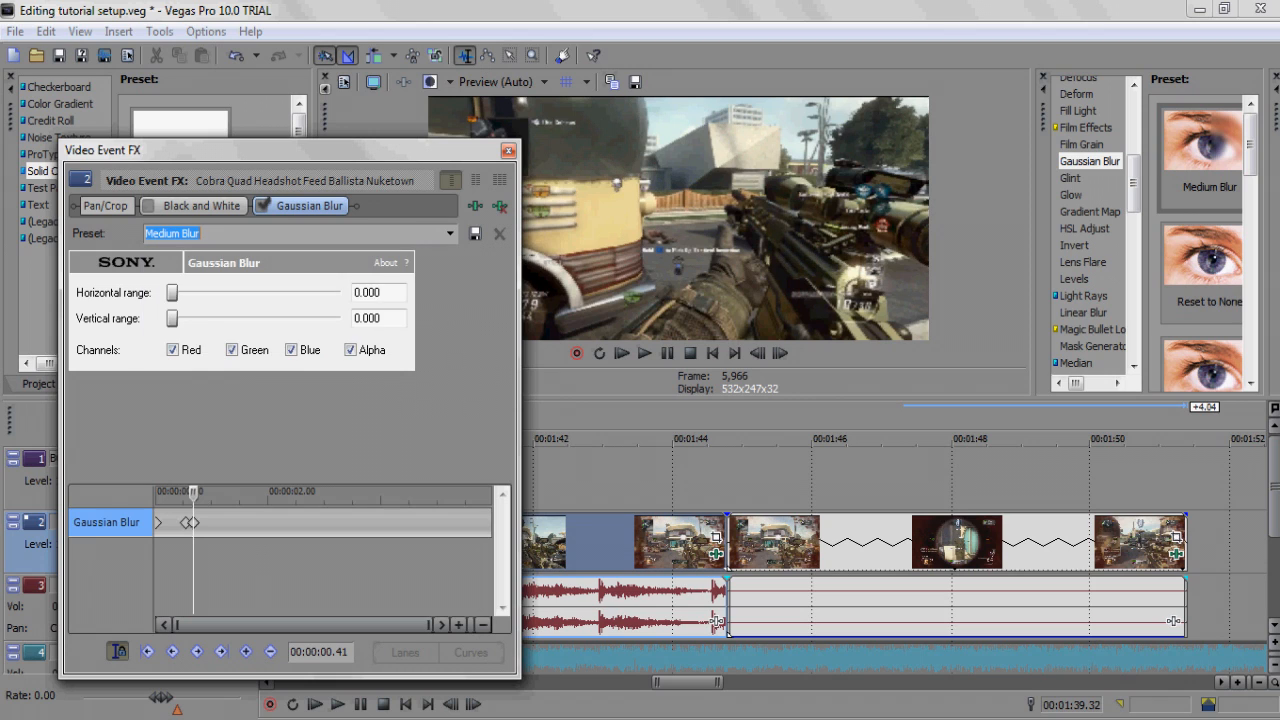
pyautogui.moveTo(171, 292); pyautogui.dragTo(177, 292)
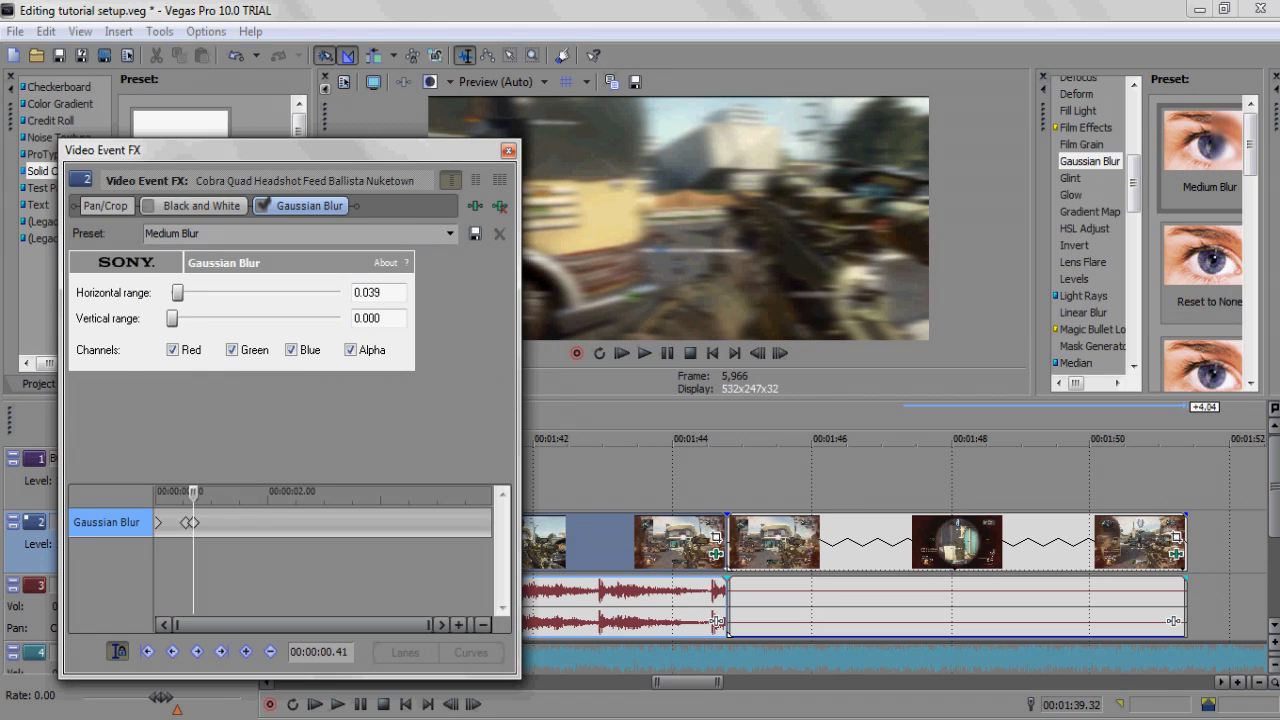
pyautogui.moveTo(172, 317); pyautogui.dragTo(178, 317)
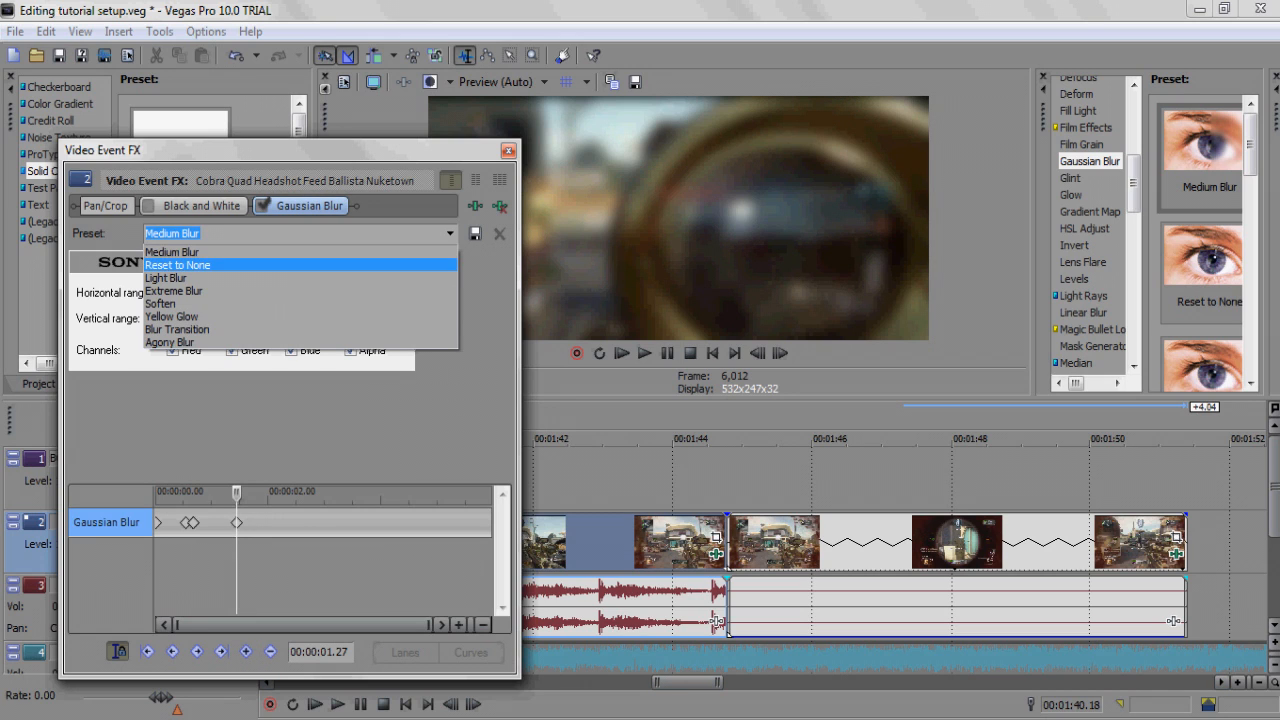
pyautogui.click(177, 265)
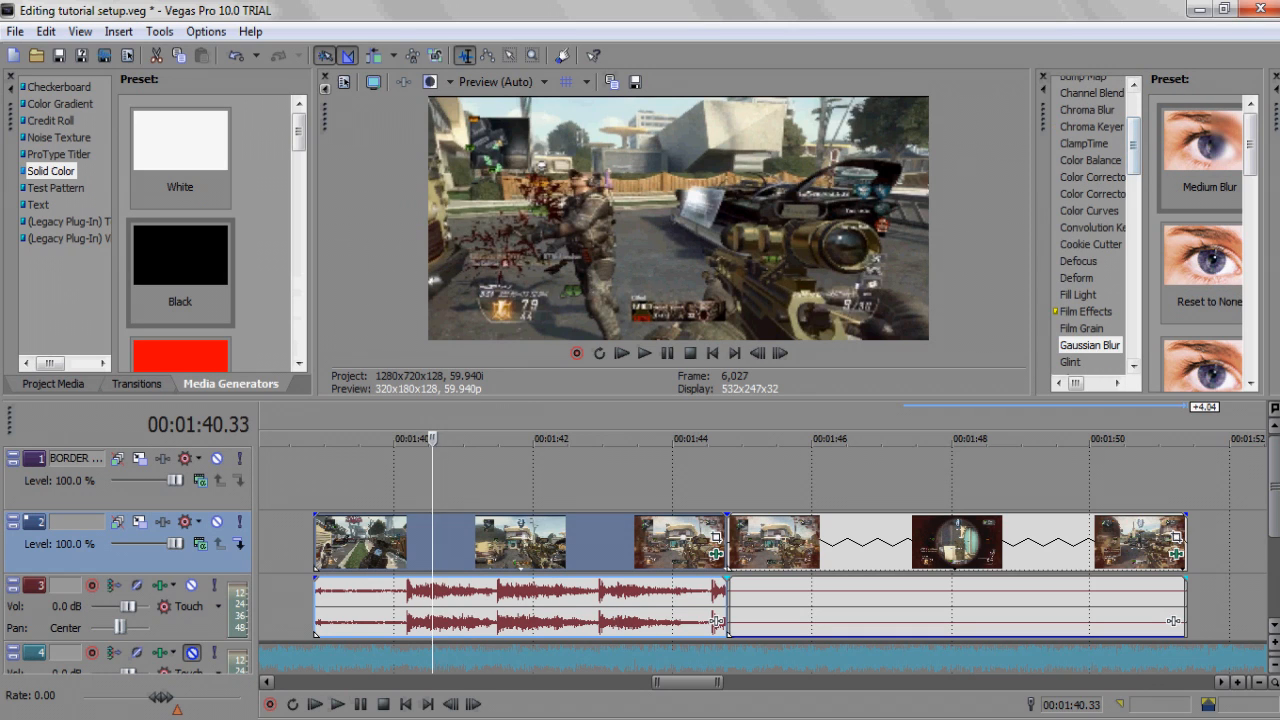
# Apply the Saturation Adjust REGULAR CC preset to the Cobra Quad Headshot clip after its blur.
pyautogui.click(1089, 210)
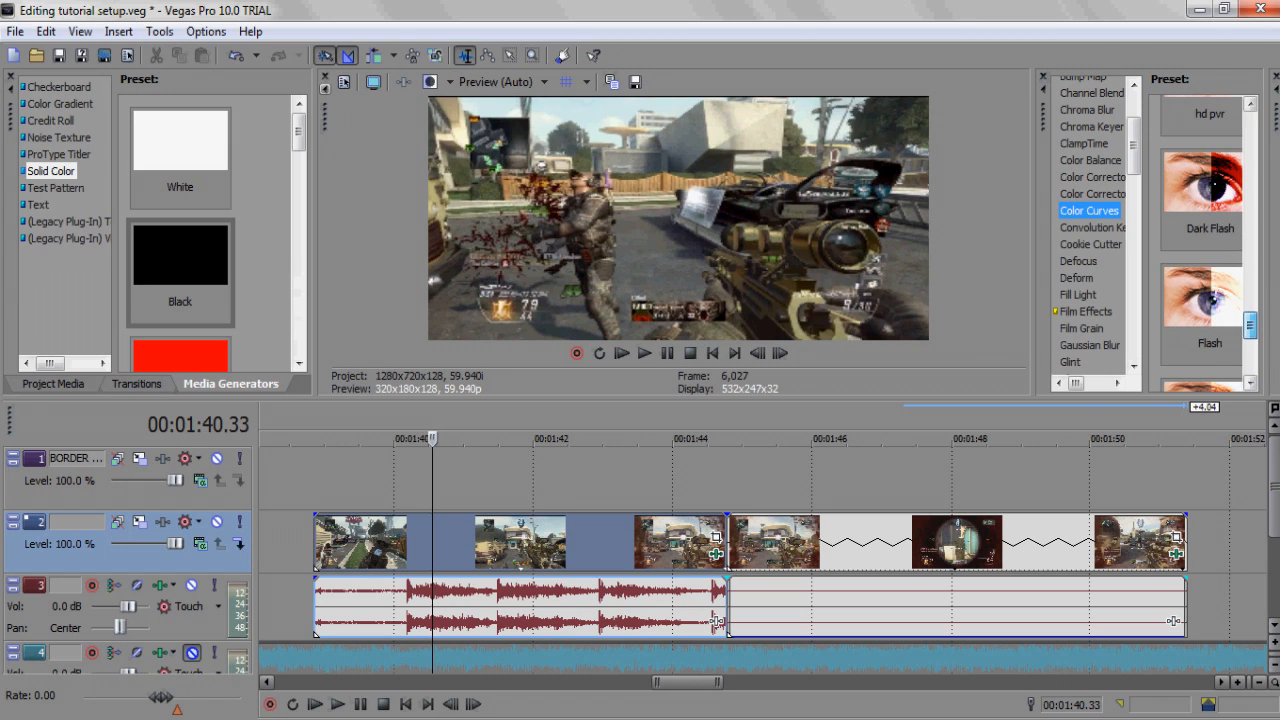
pyautogui.scroll(-3)
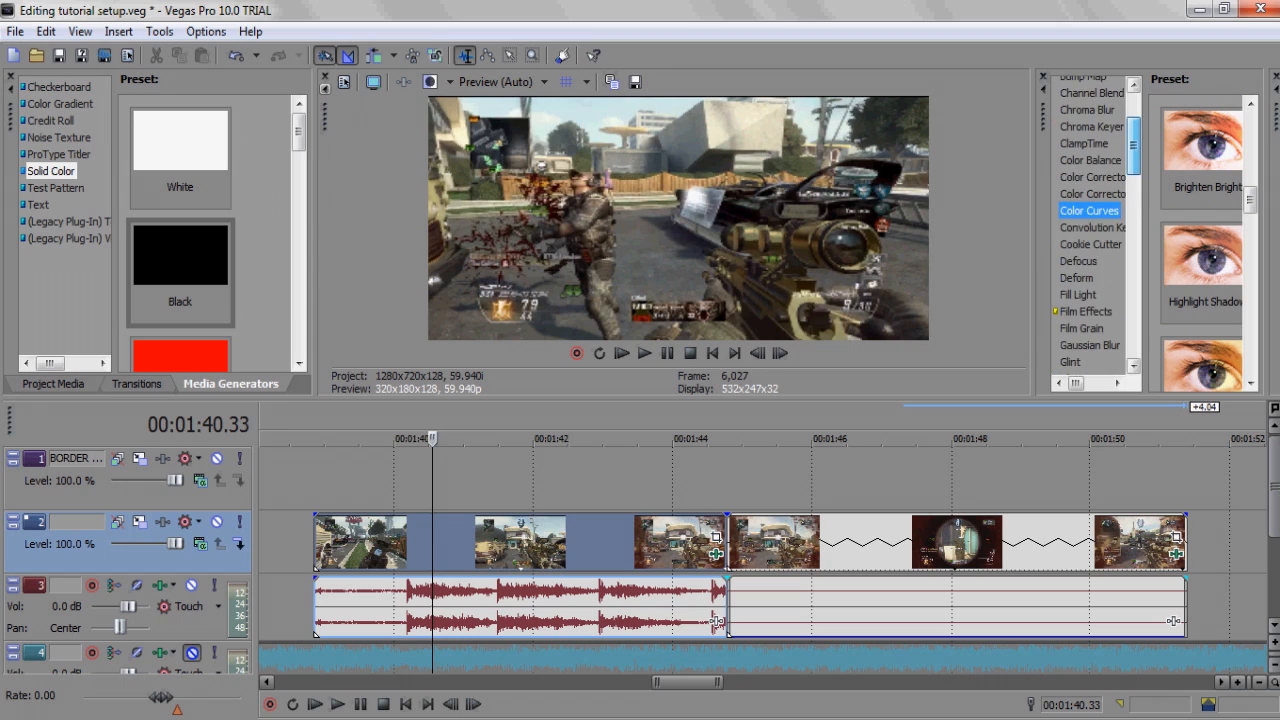
pyautogui.scroll(-3)
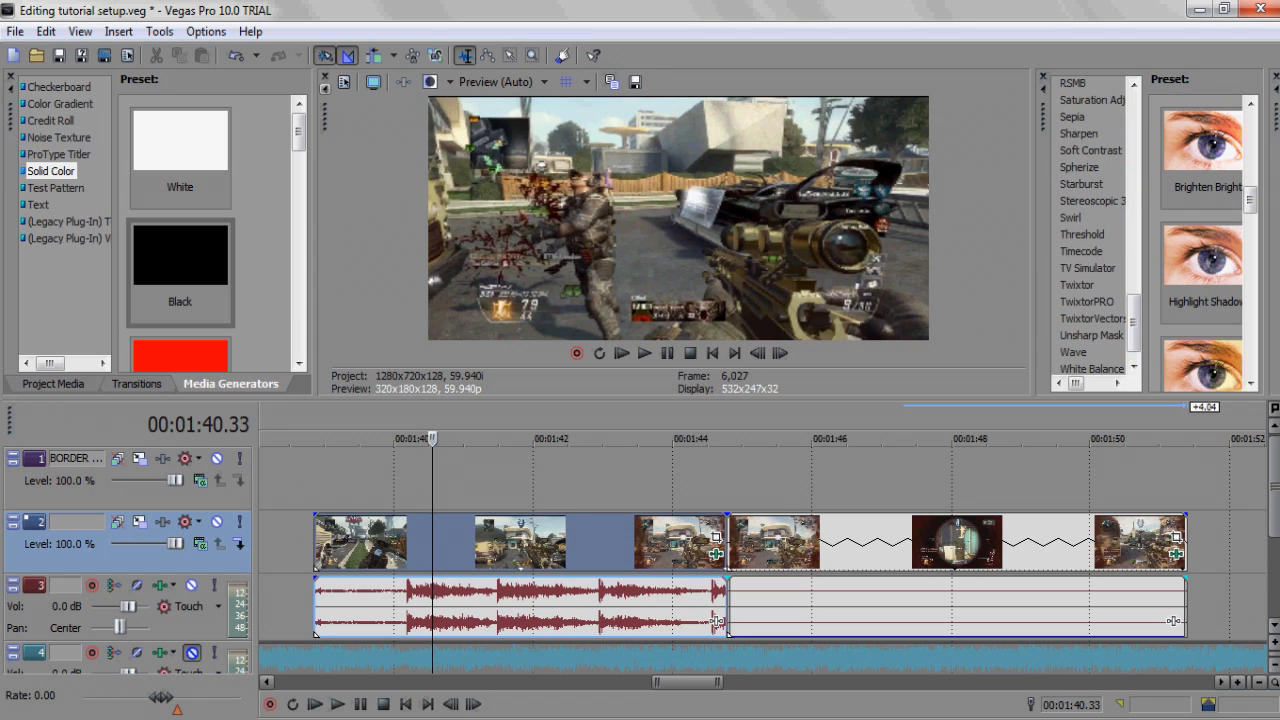
pyautogui.click(1091, 99)
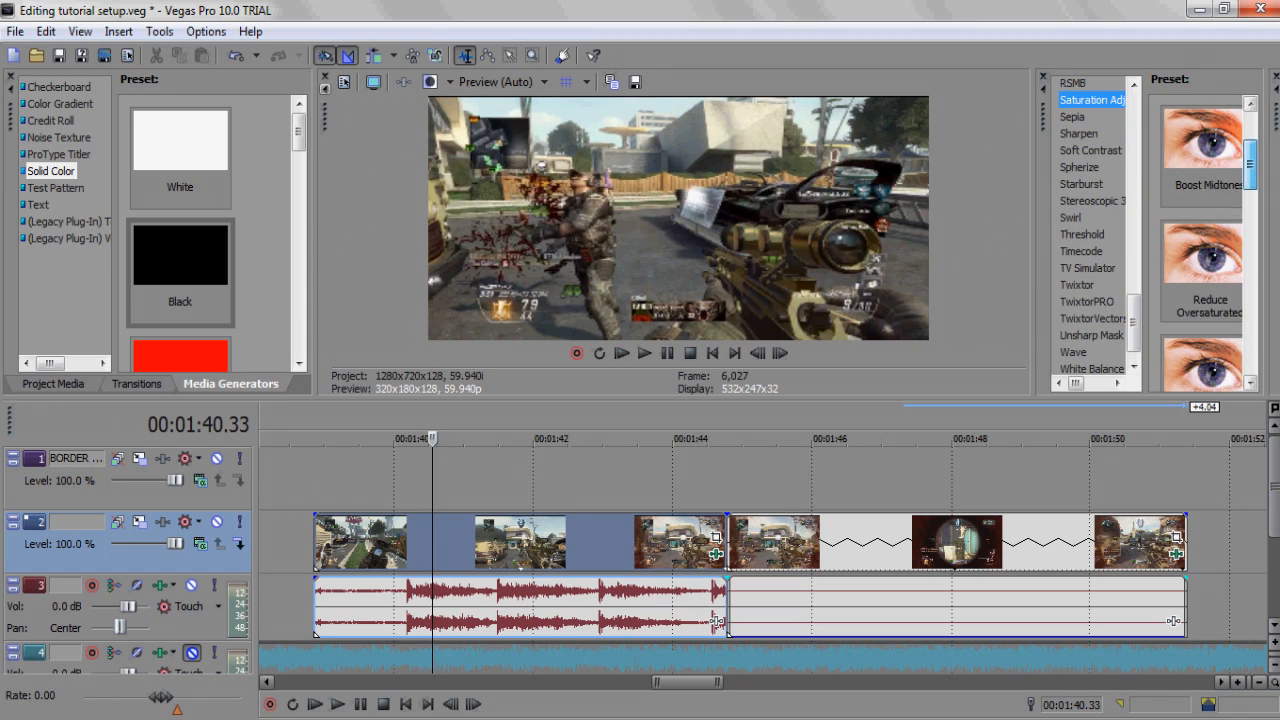
pyautogui.scroll(-3)
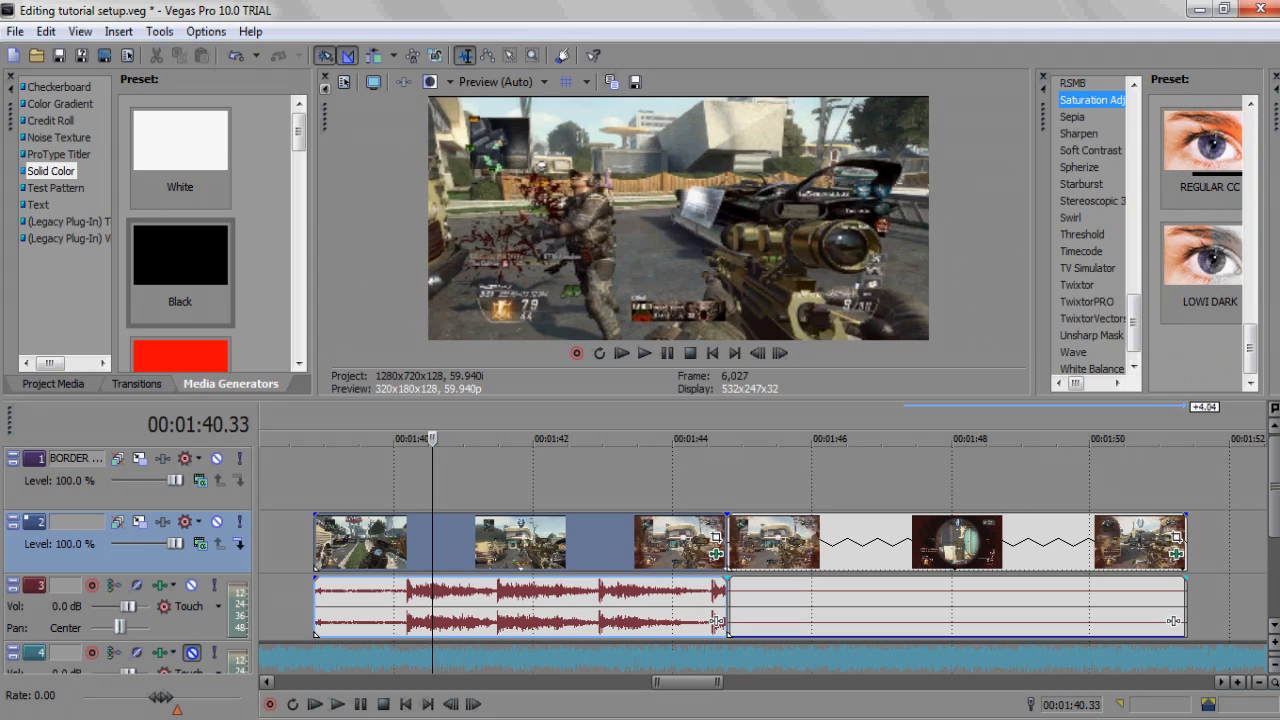
pyautogui.click(1203, 150)
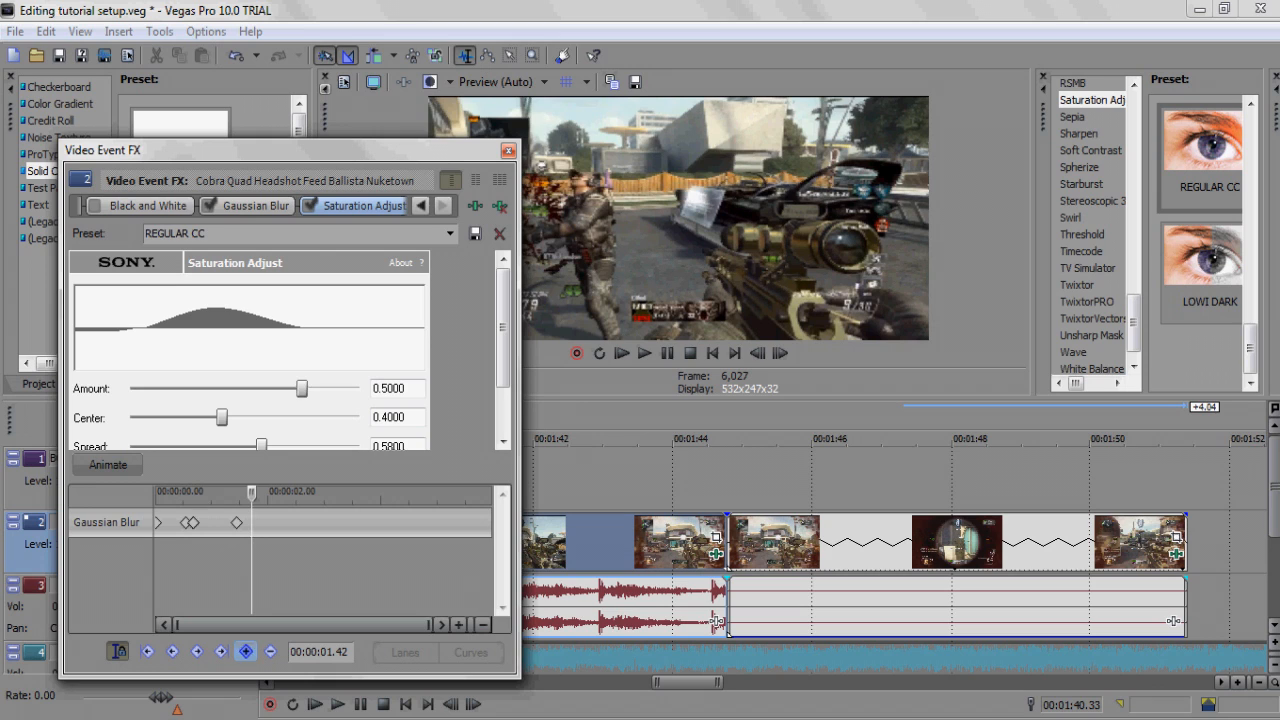
pyautogui.click(253, 205)
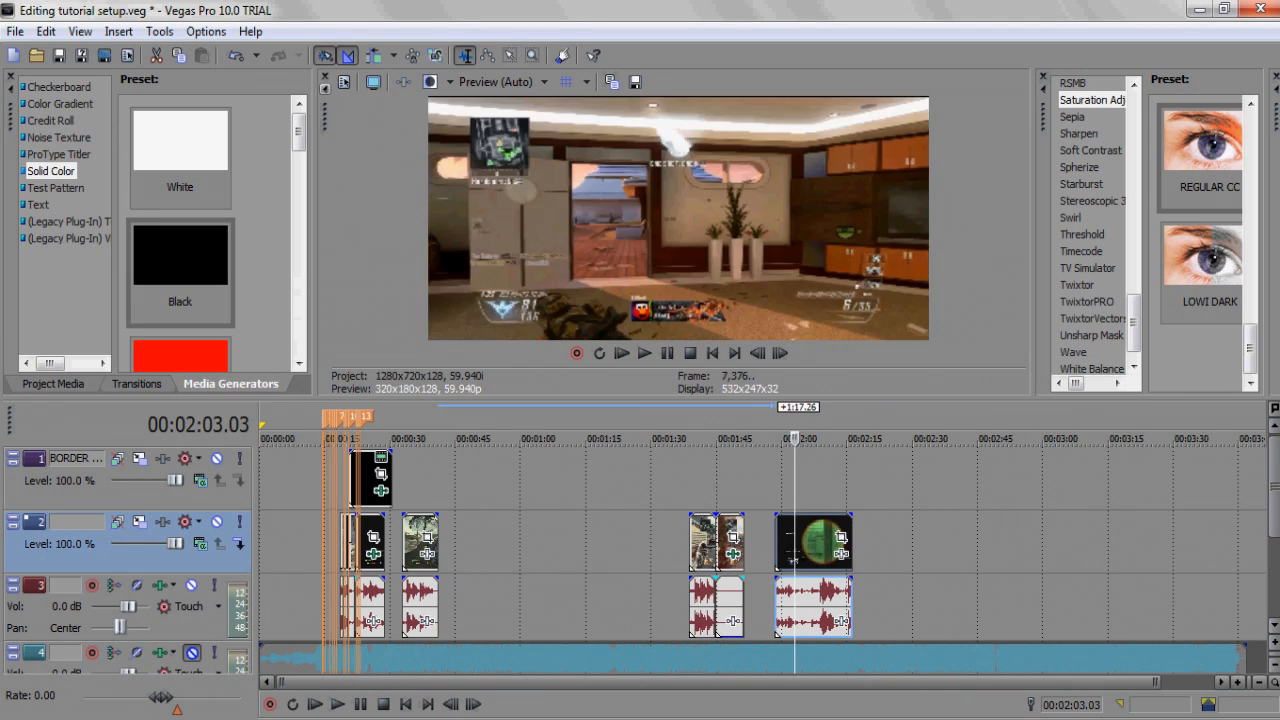
# Animate the Cobra Noscope clip's Saturation Adjust so a later keyframe uses LOWI DARK.
pyautogui.click(45, 31)
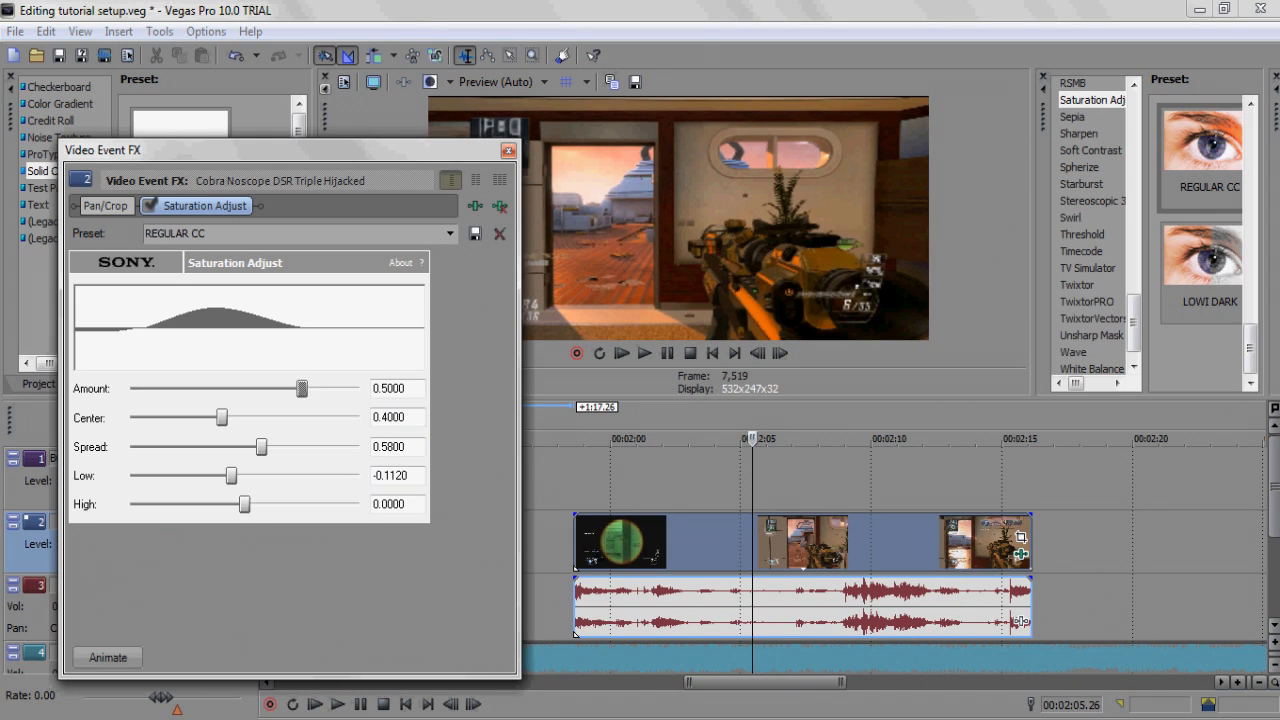
pyautogui.click(106, 657)
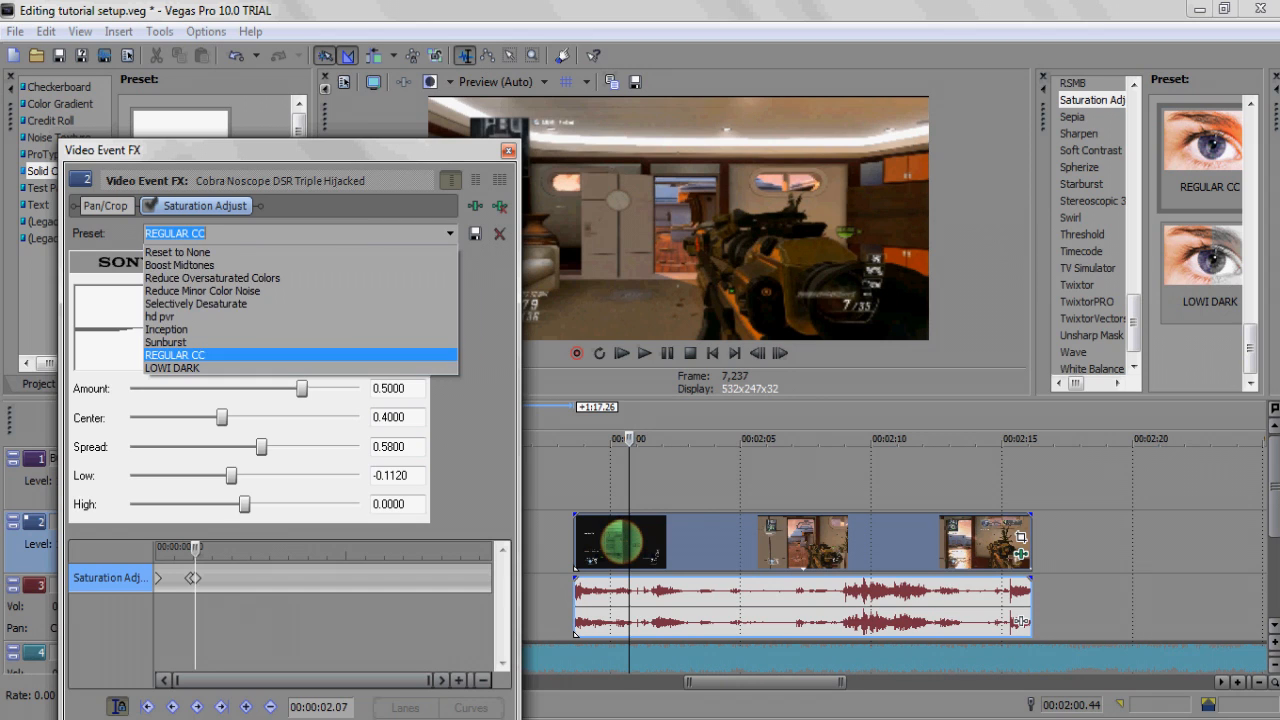
pyautogui.click(172, 368)
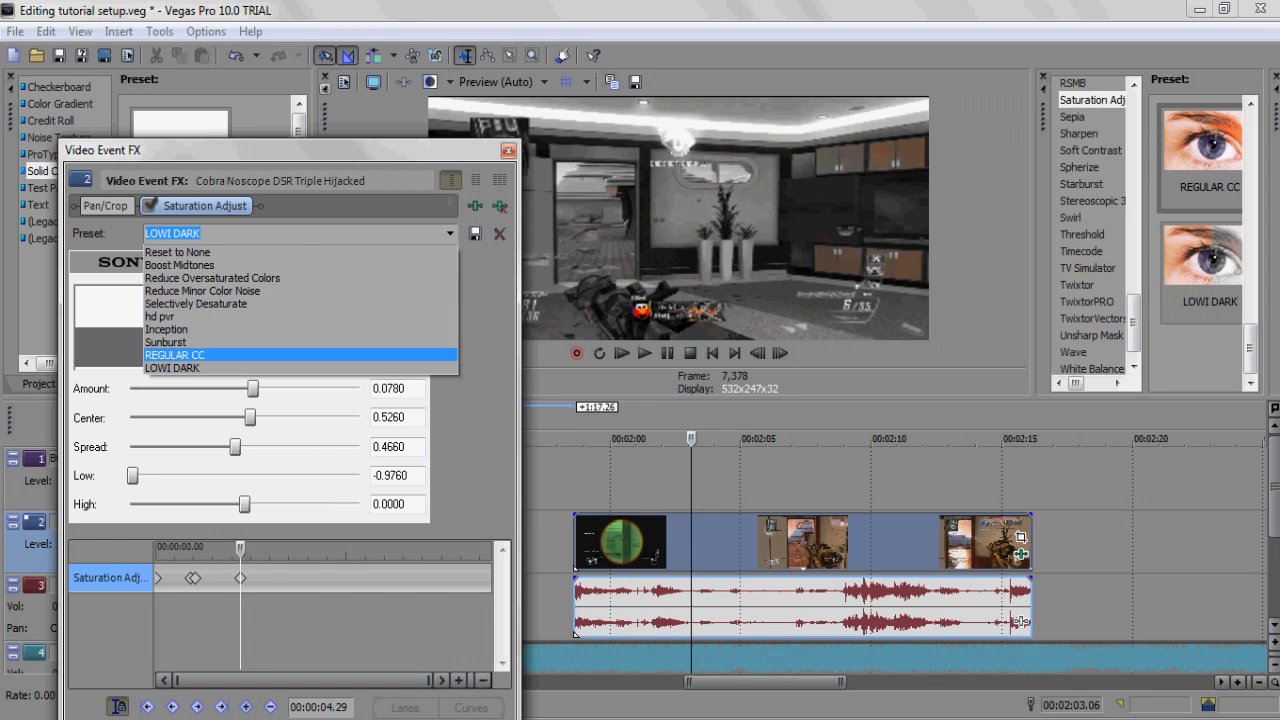
pyautogui.click(174, 354)
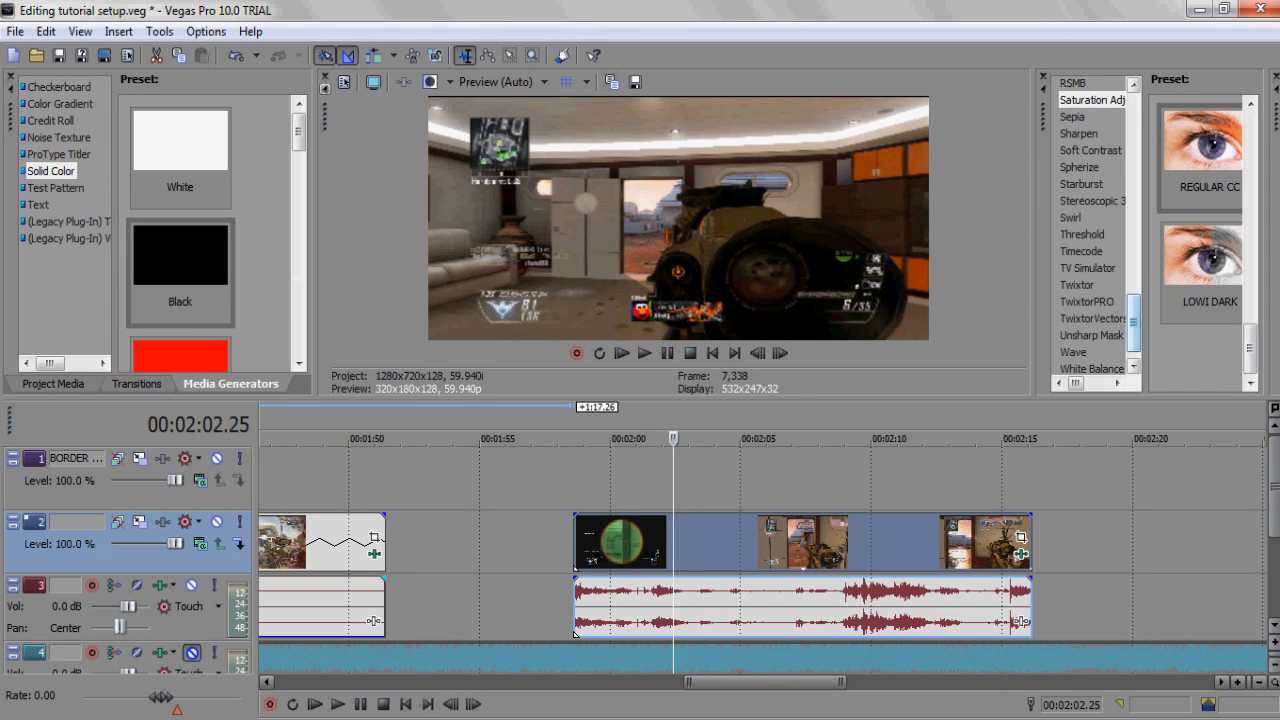
pyautogui.scroll(-3)
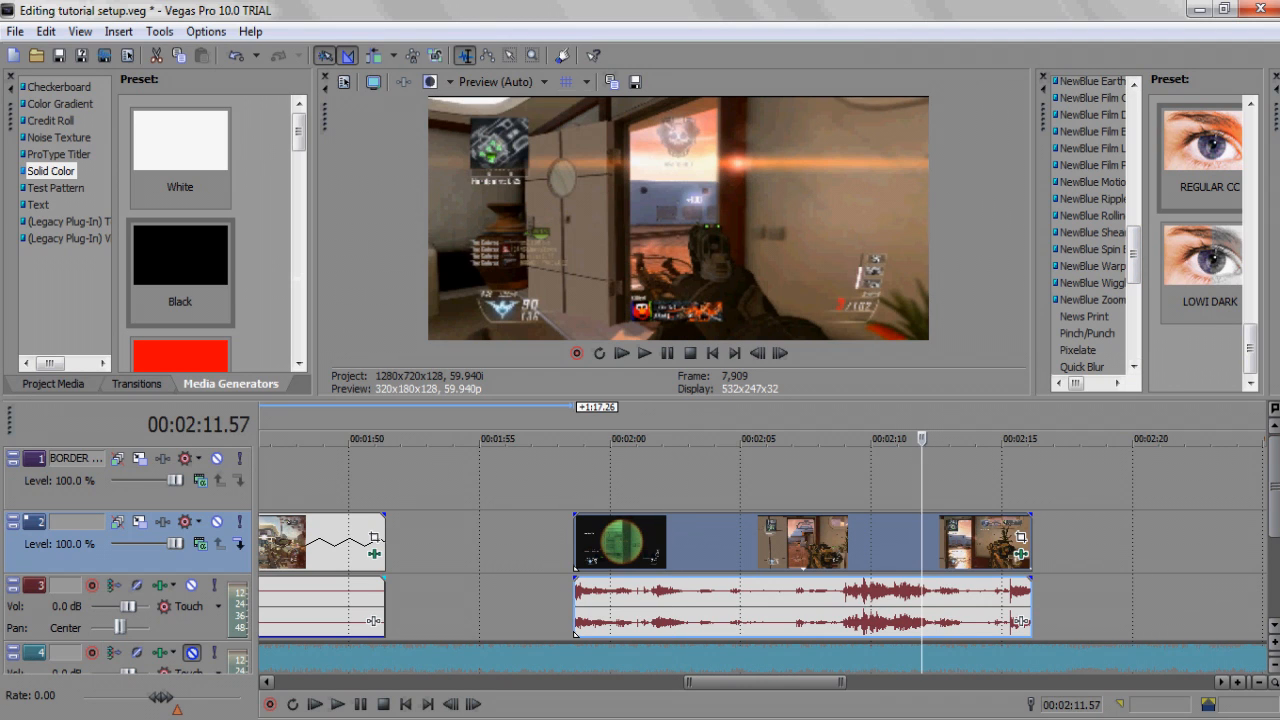
# Show the NewBlue Spin Blur presets and zoom the timeline out to the whole project.
pyautogui.click(1090, 249)
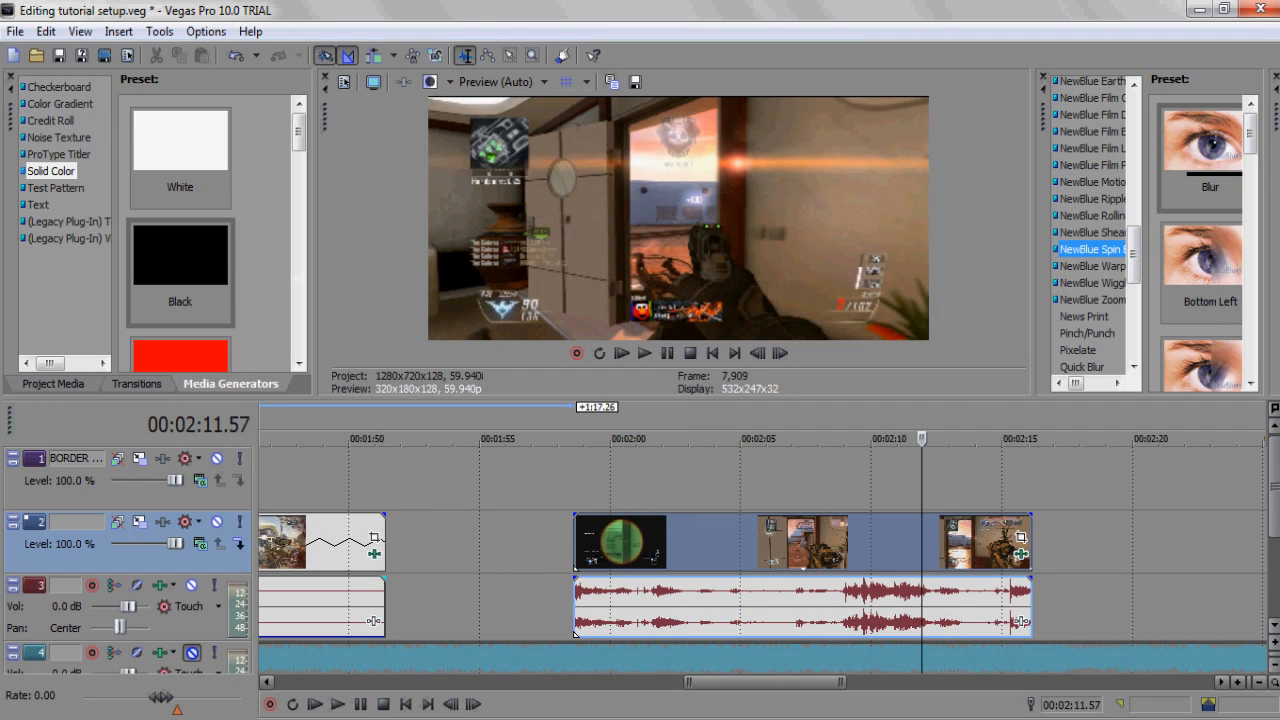
pyautogui.click(581, 438)
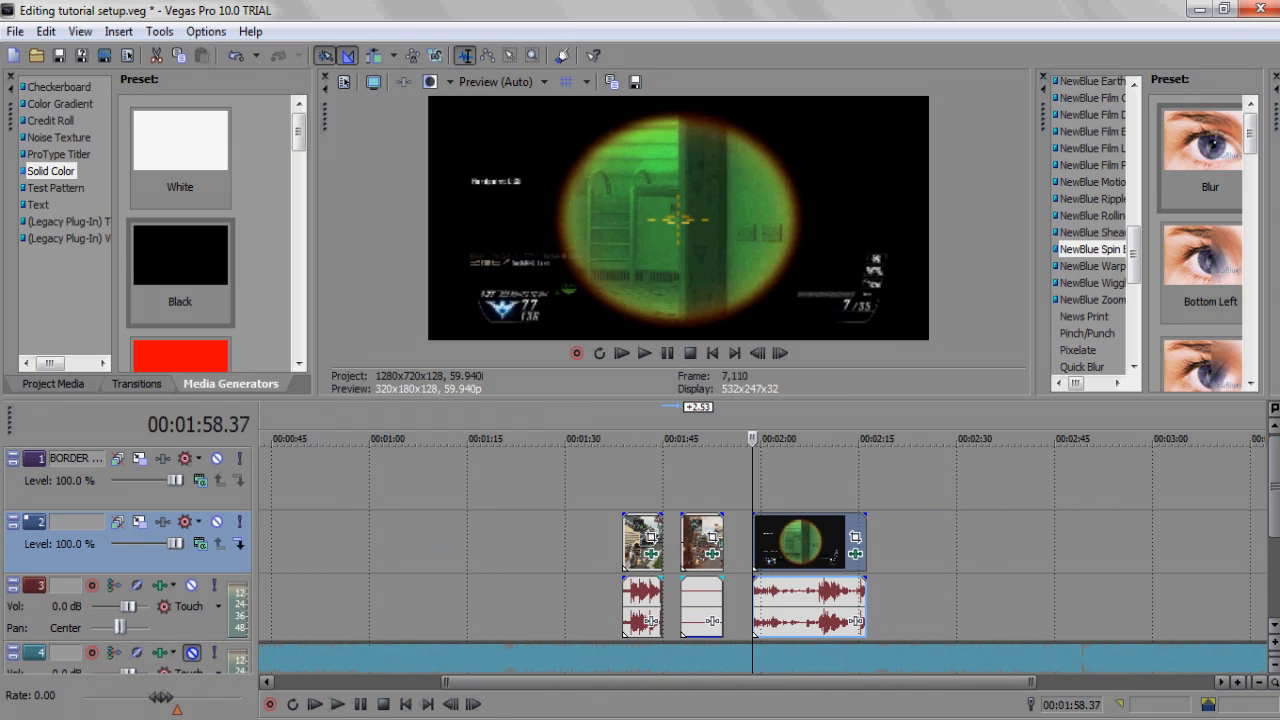
pyautogui.click(855, 554)
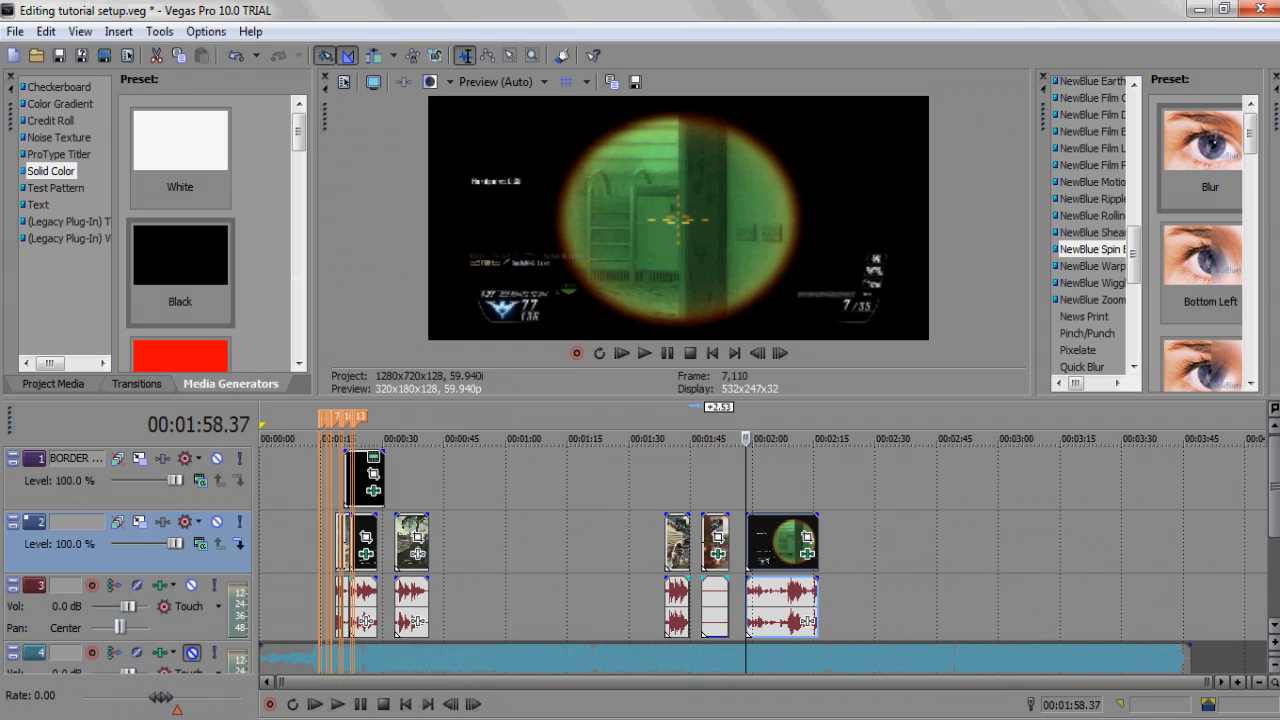
# Move the sniper clip against the scope clip so it fades out, then show transitions.
pyautogui.moveTo(783, 542); pyautogui.dragTo(880, 542)
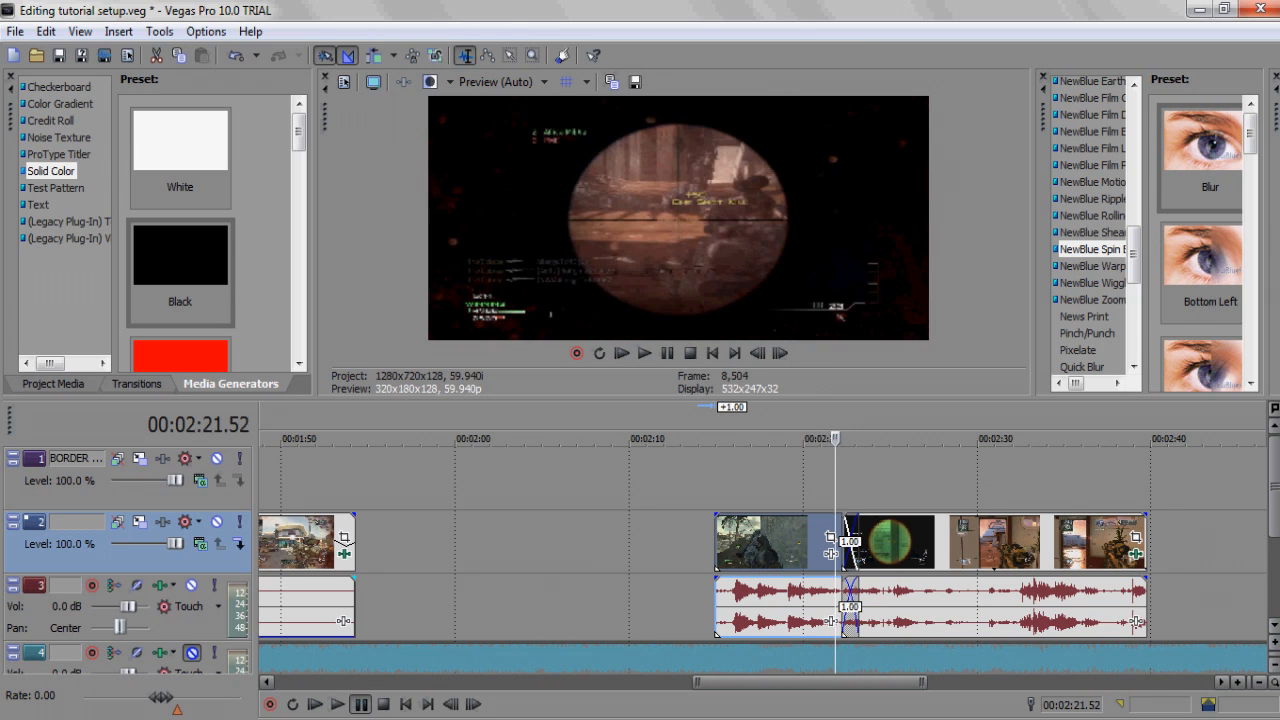
pyautogui.click(644, 352)
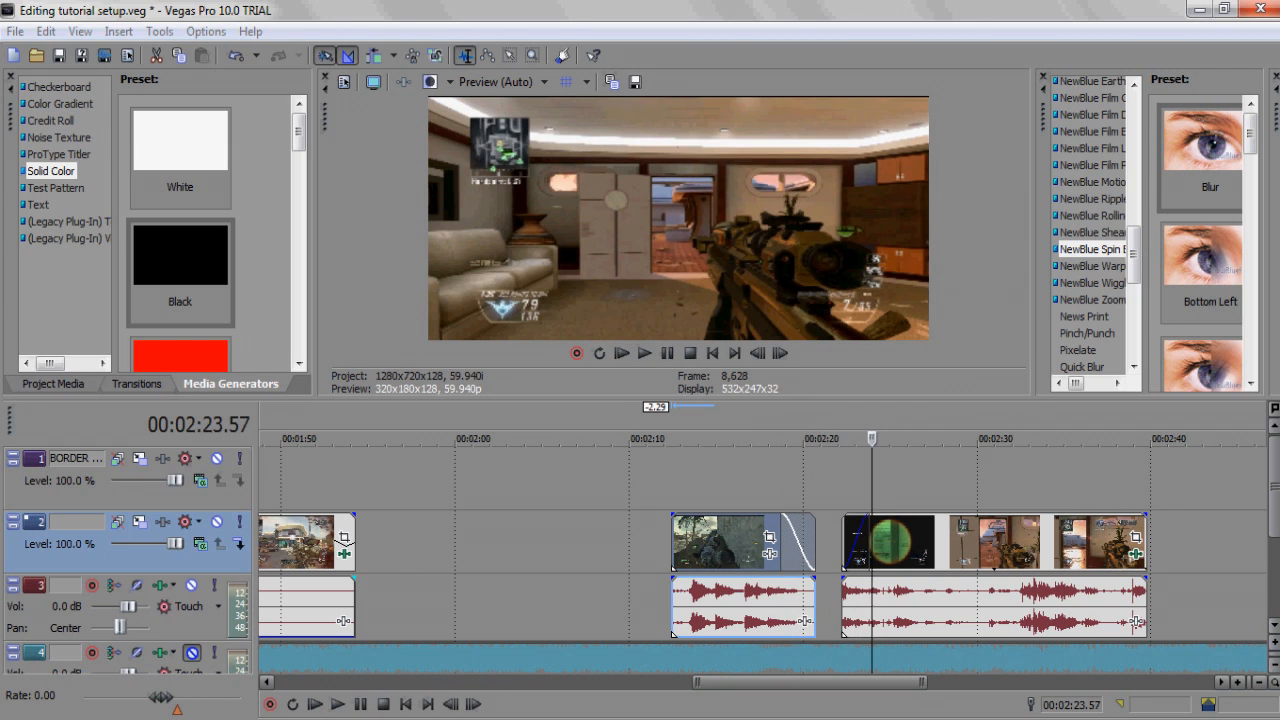
pyautogui.click(136, 383)
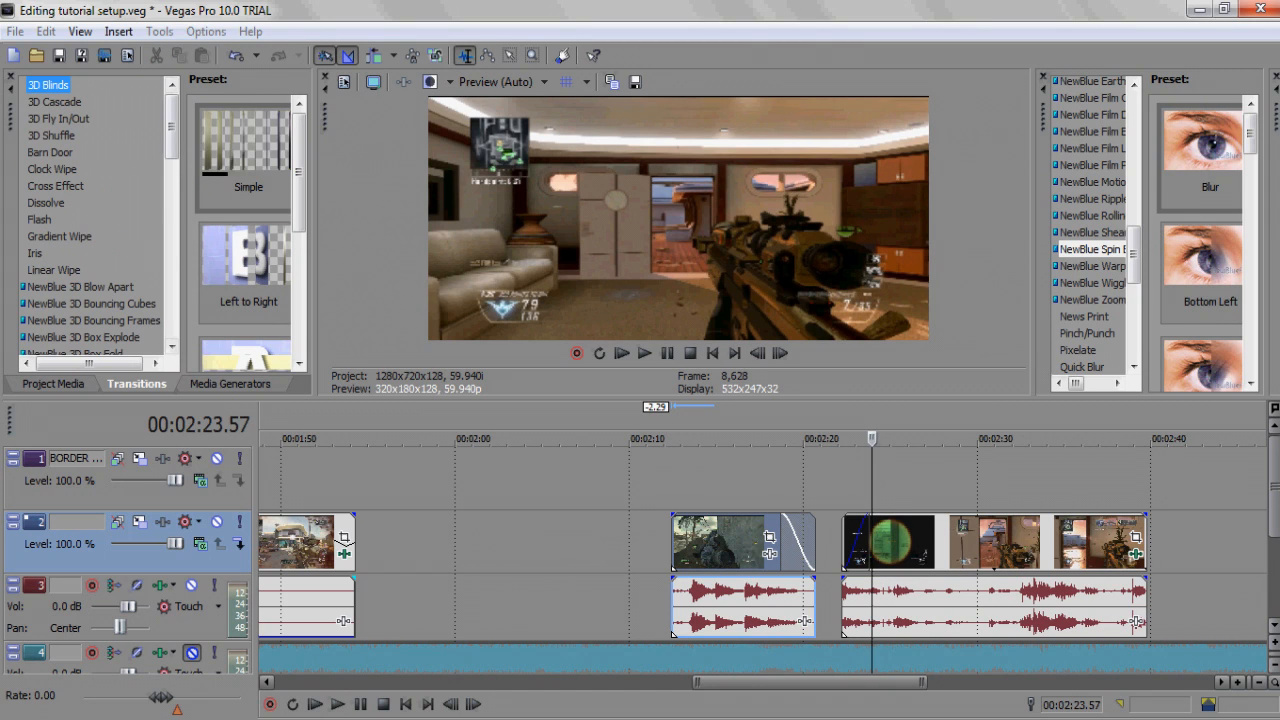
# Apply the Linear Wipe 'Left-Right, Hard Edge' preset to the sniper-to-scope overlap.
pyautogui.click(55, 186)
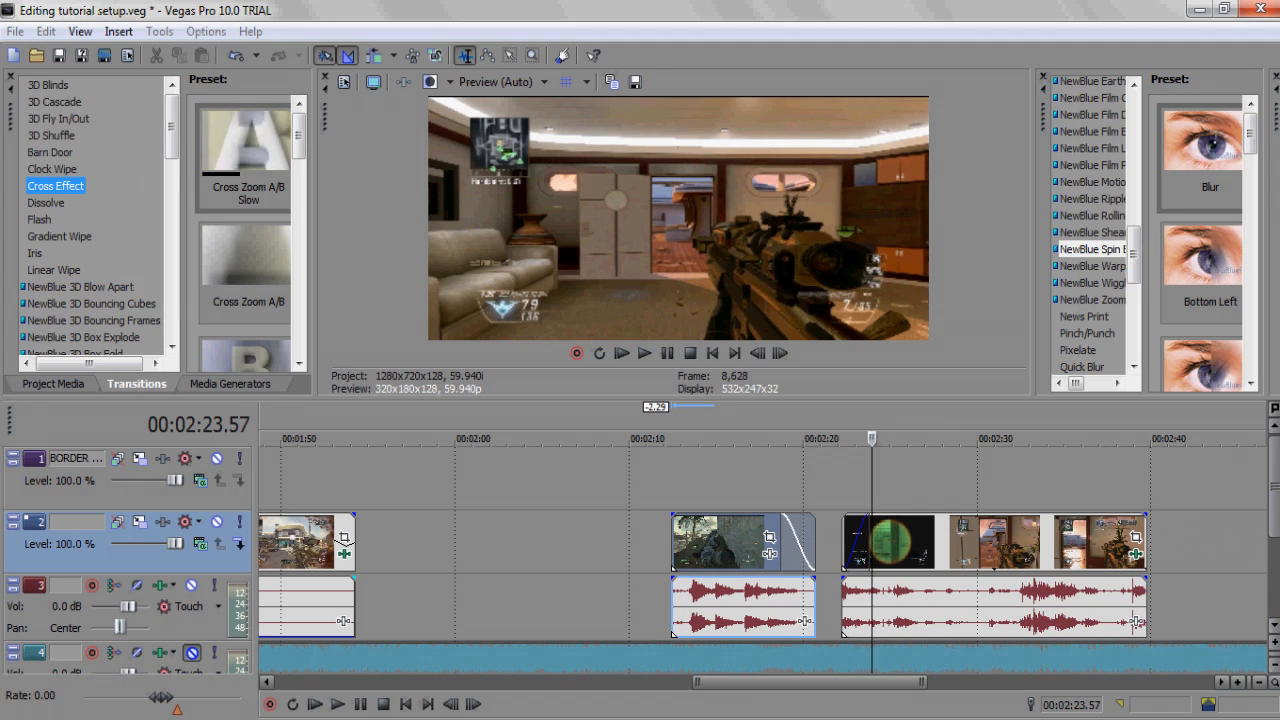
pyautogui.click(54, 269)
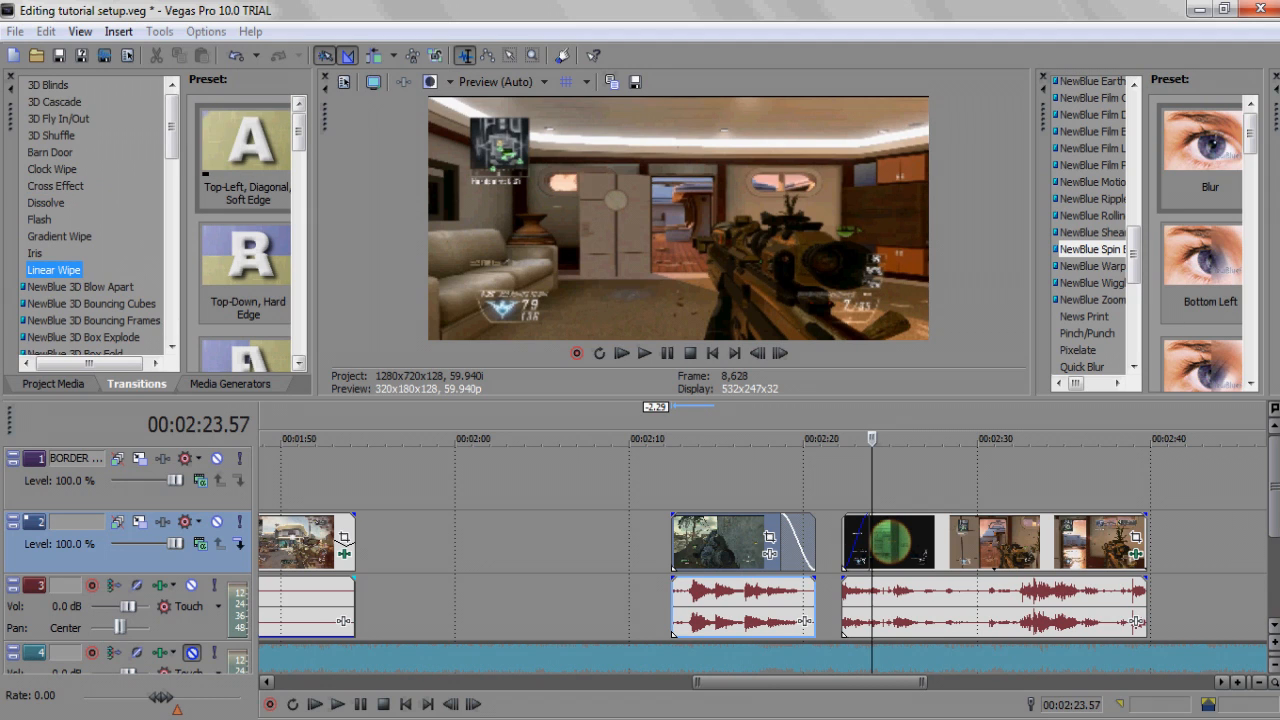
pyautogui.scroll(-3)
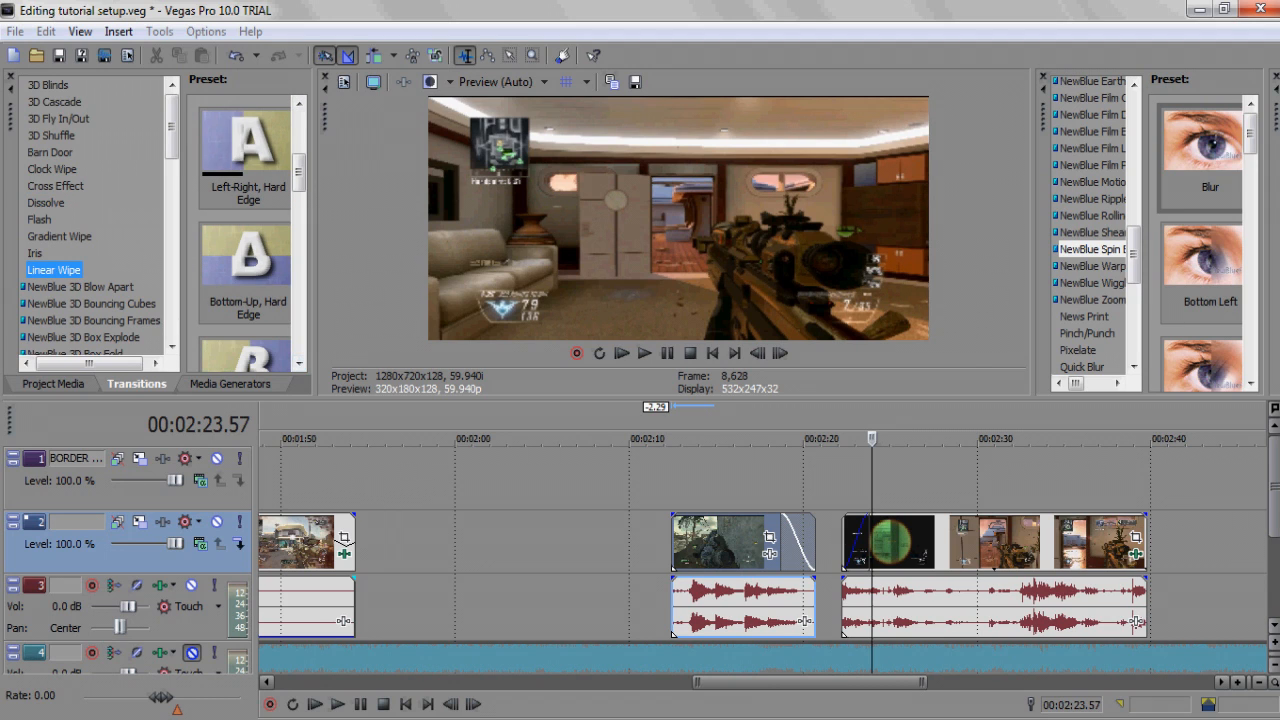
pyautogui.click(246, 145)
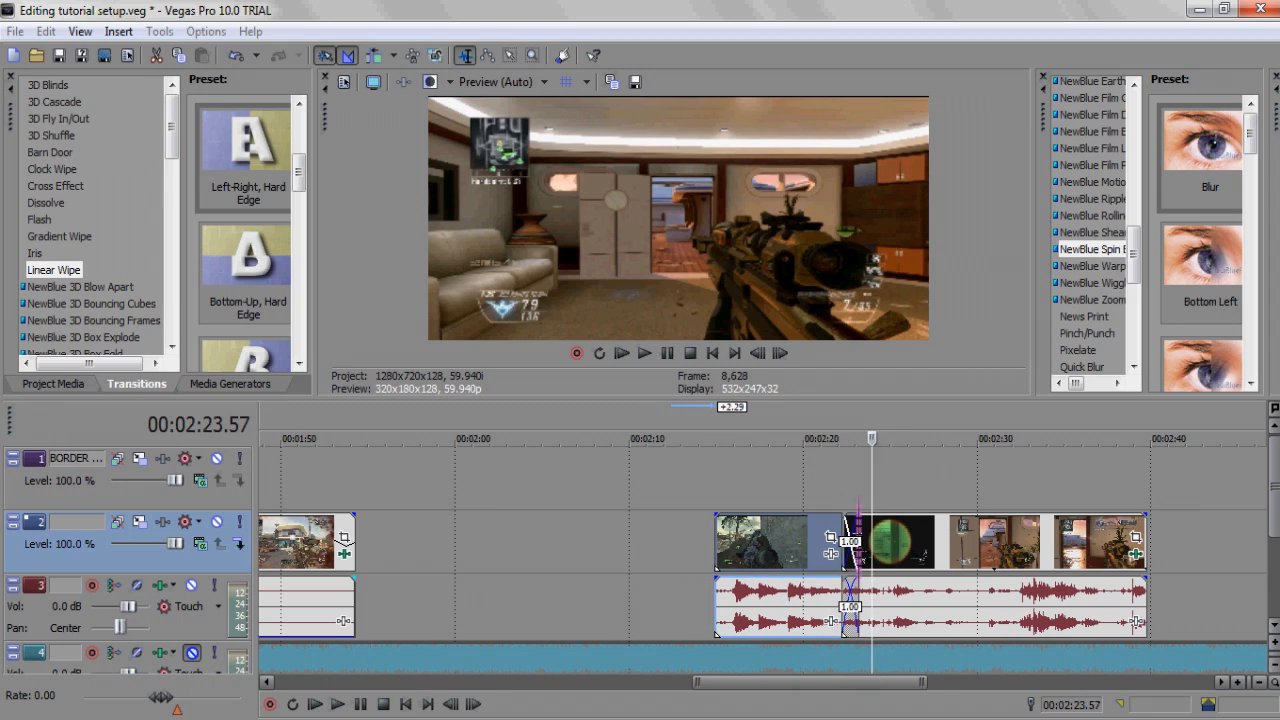
pyautogui.click(247, 150)
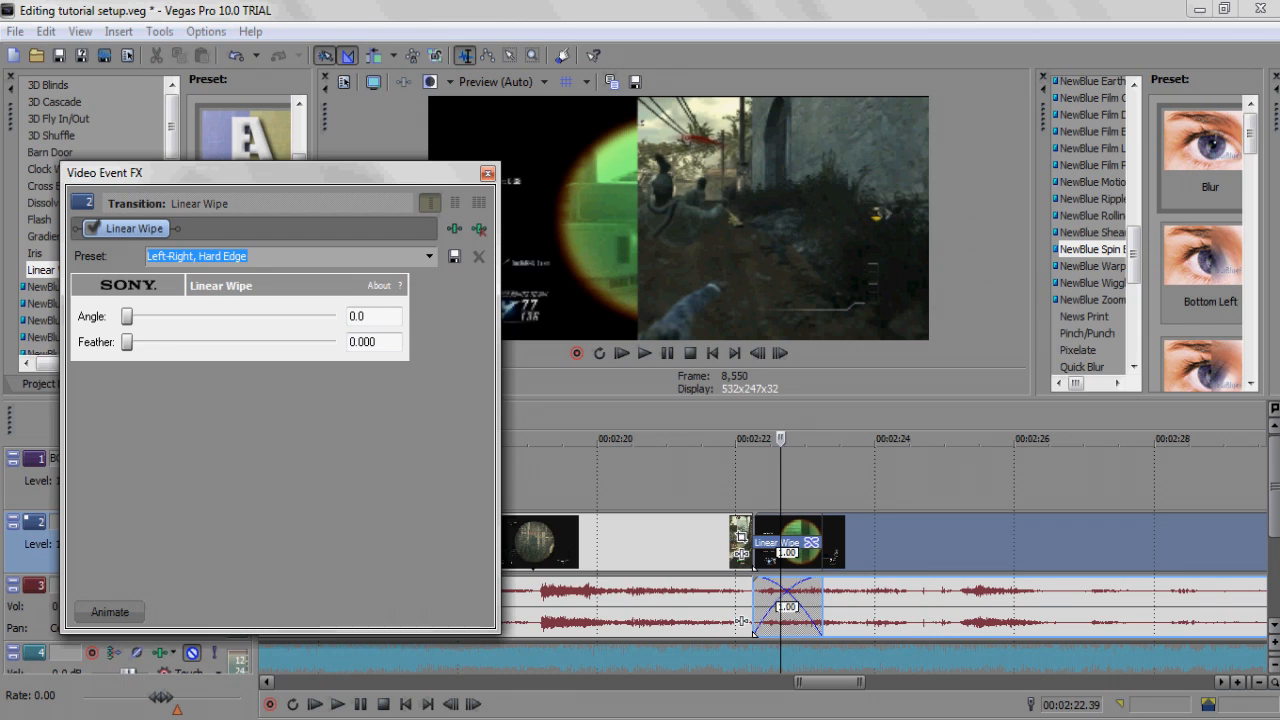
# Feather the linear wipe edge to about 0.135 and play back the transition.
pyautogui.moveTo(126, 342); pyautogui.dragTo(145, 342)
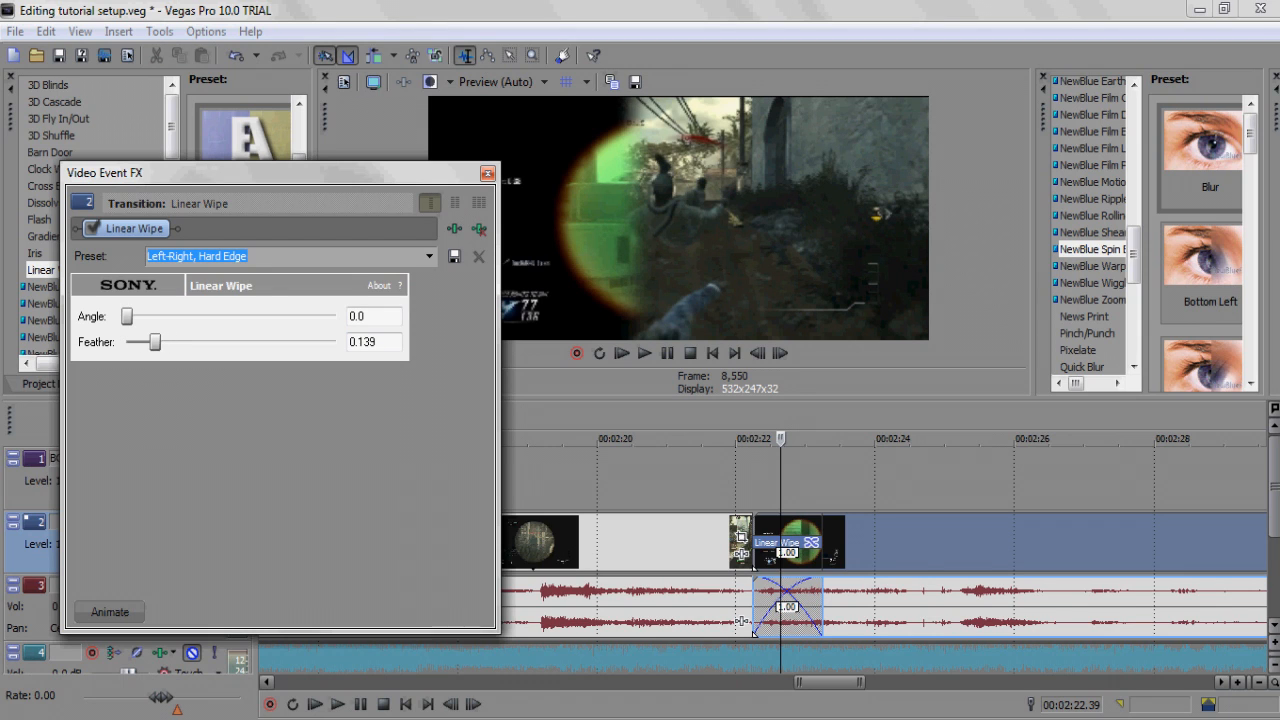
pyautogui.moveTo(143, 342); pyautogui.dragTo(141, 342)
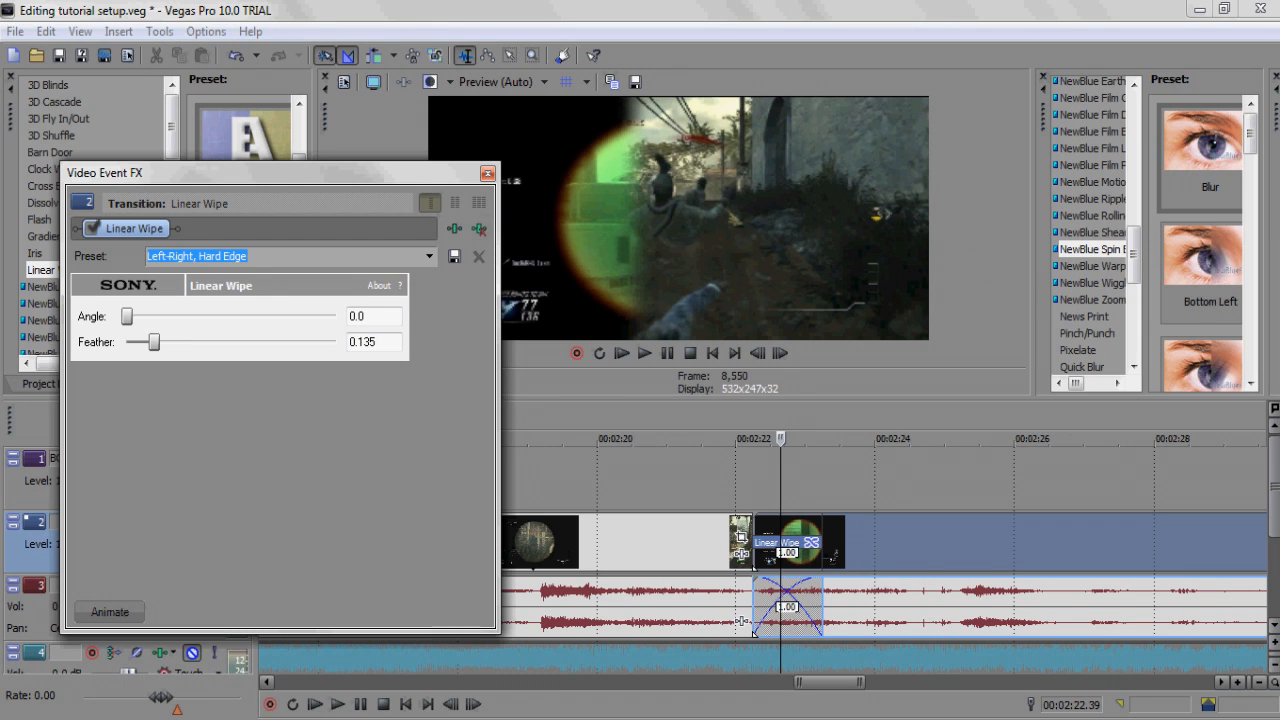
pyautogui.click(488, 173)
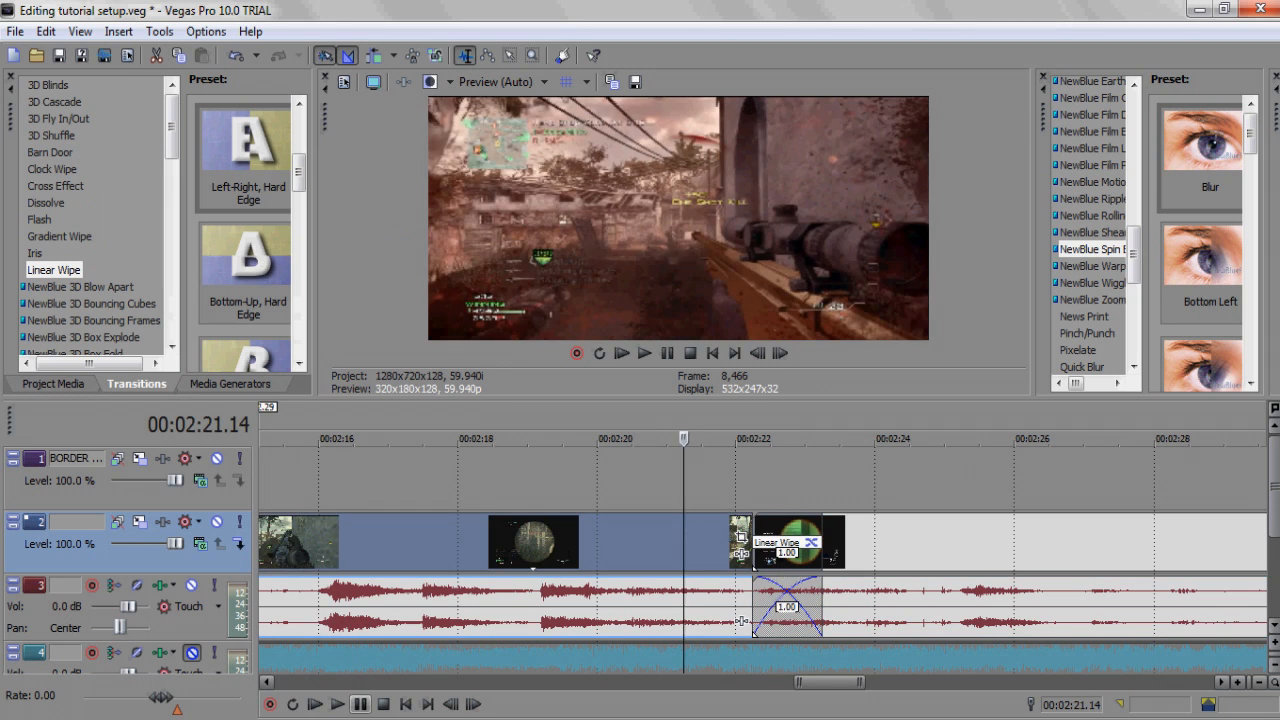
pyautogui.click(644, 352)
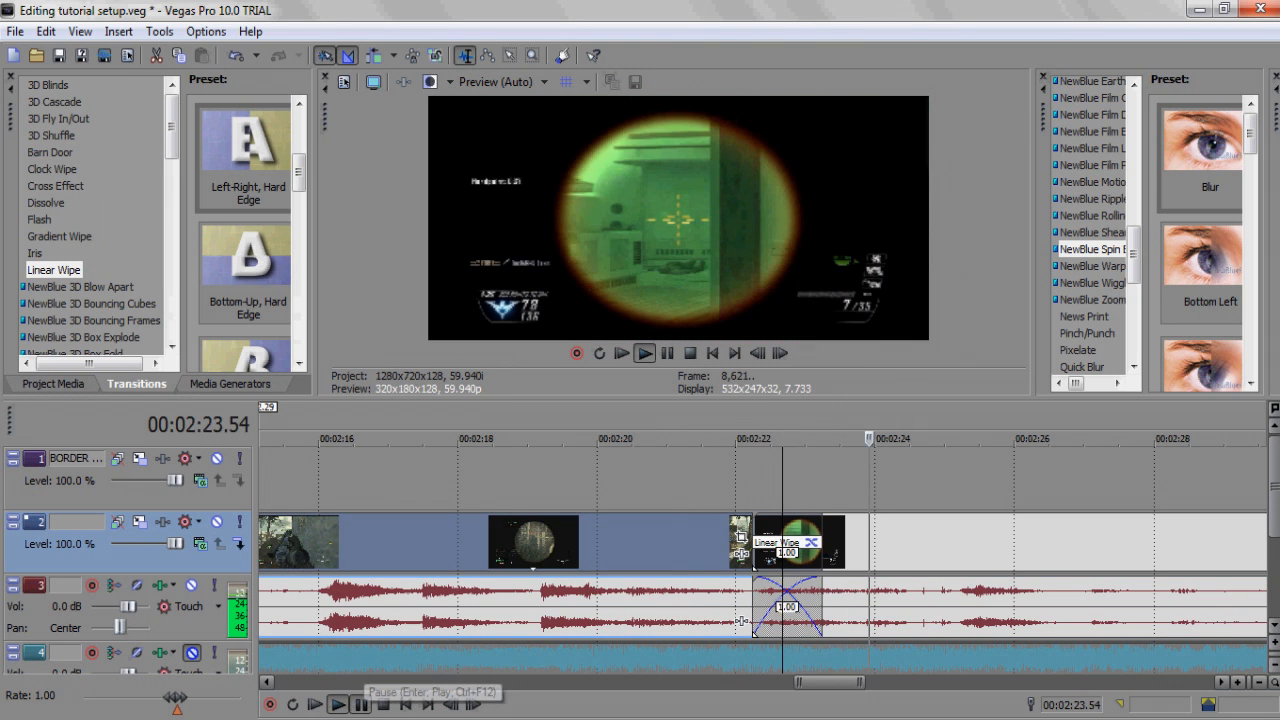
pyautogui.click(644, 352)
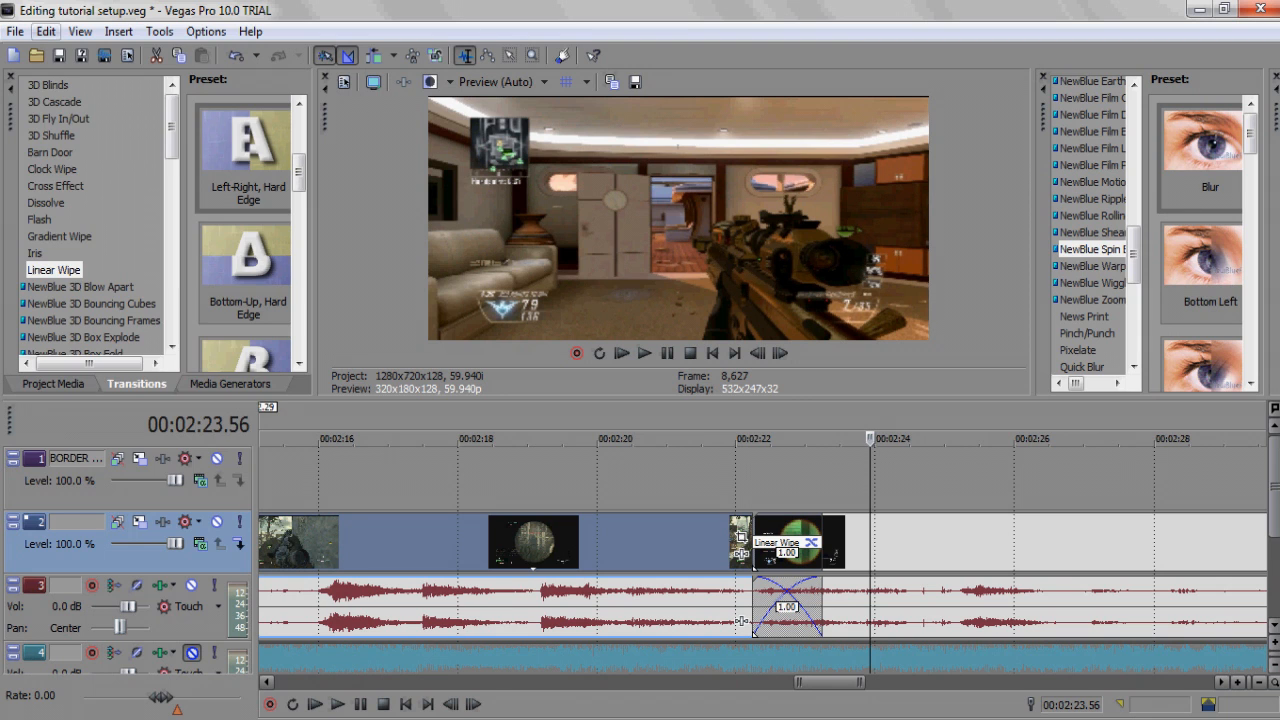
pyautogui.click(45, 31)
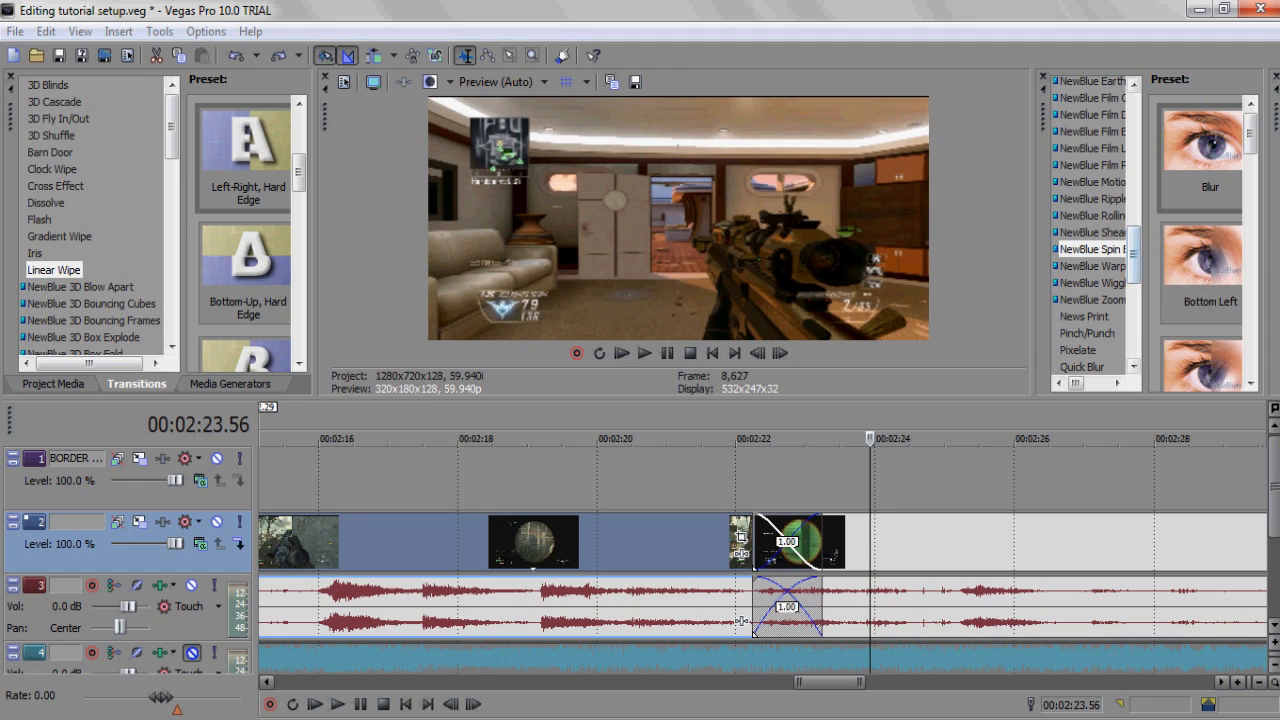
# Put the NewBlue Spin Blur Spin preset (spin 22, blend 100) on the Cobra Noscope clip.
pyautogui.scroll(-3)
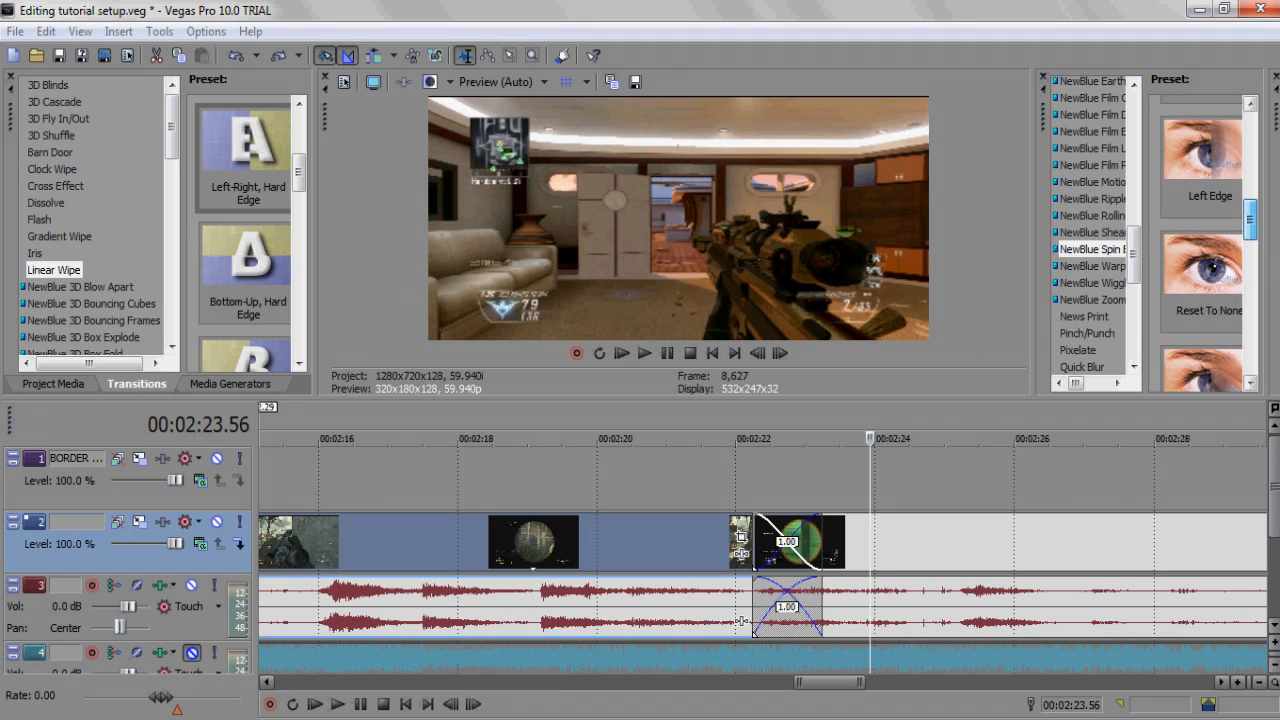
pyautogui.scroll(-3)
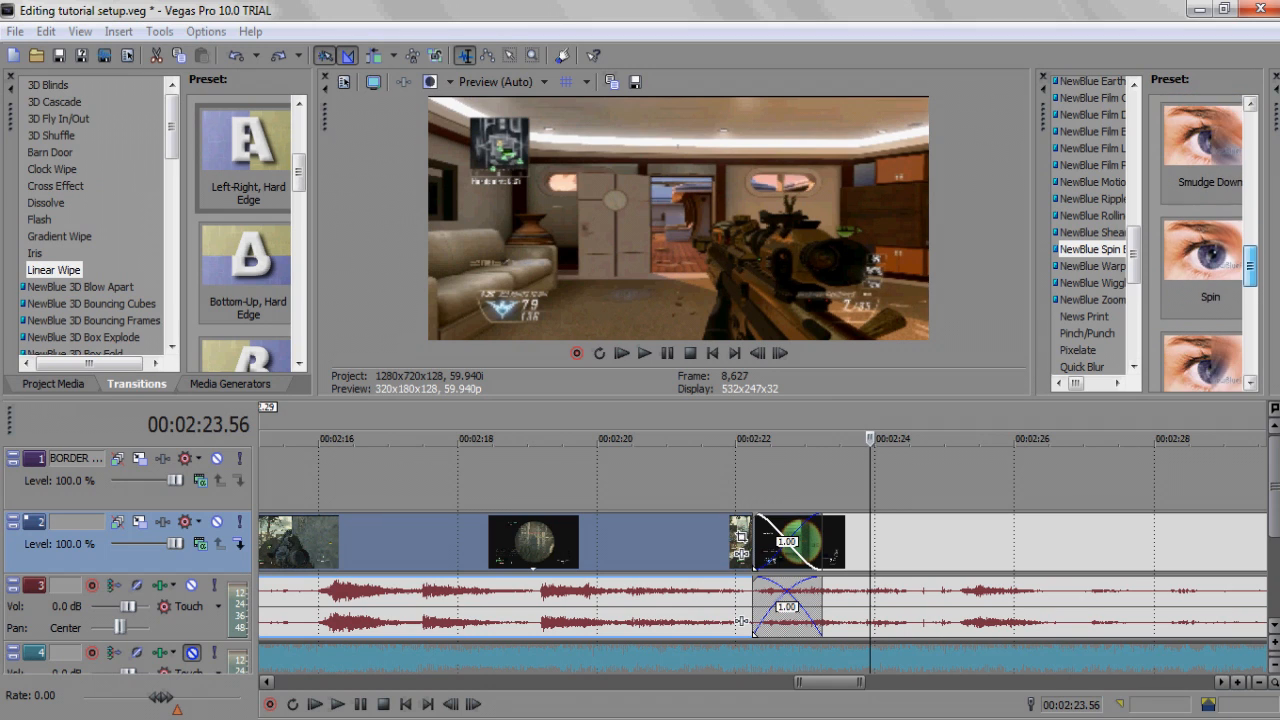
pyautogui.click(1200, 265)
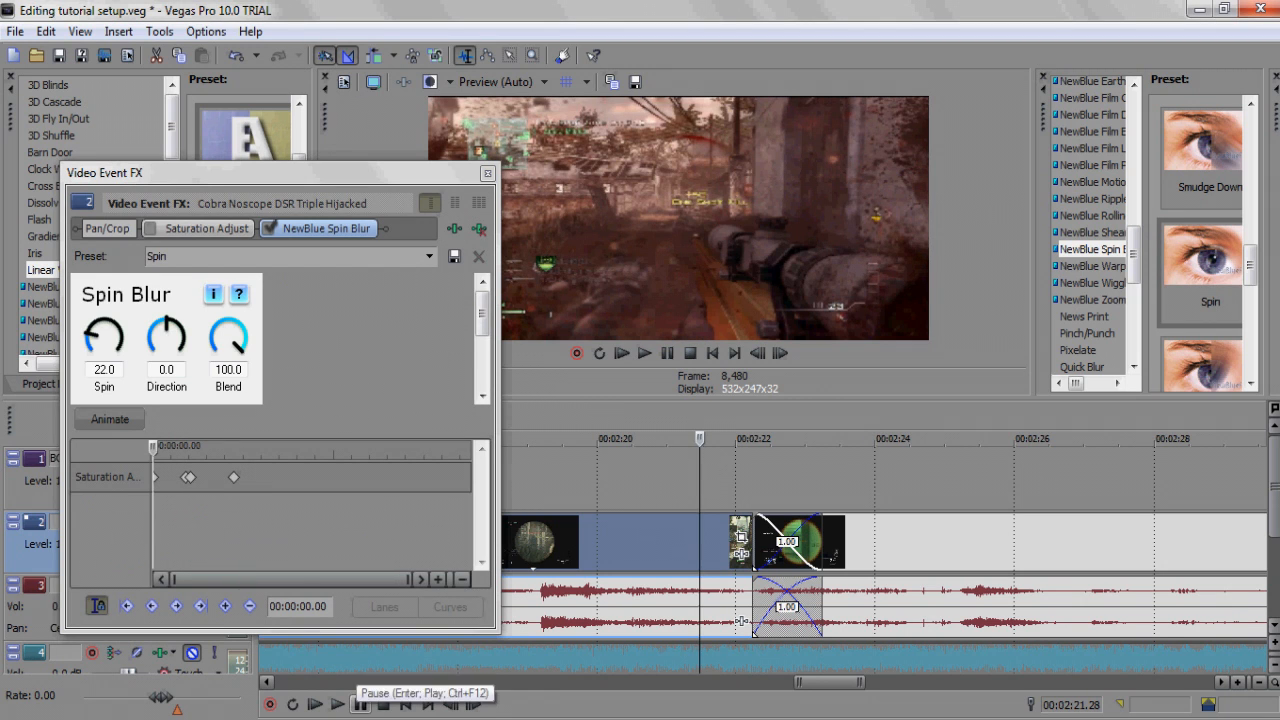
# Preview the spin blur, then delete Saturation Adjust from the Cobra Noscope clip's FX chain.
pyautogui.click(644, 352)
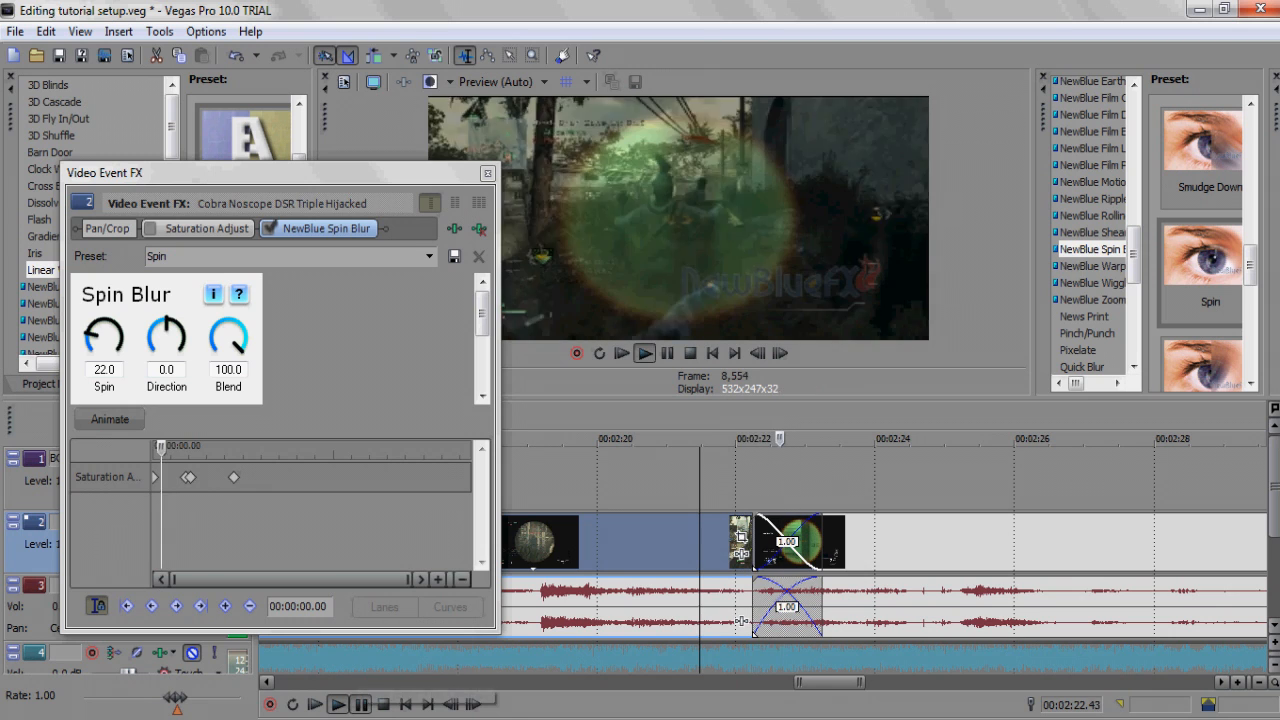
pyautogui.click(645, 352)
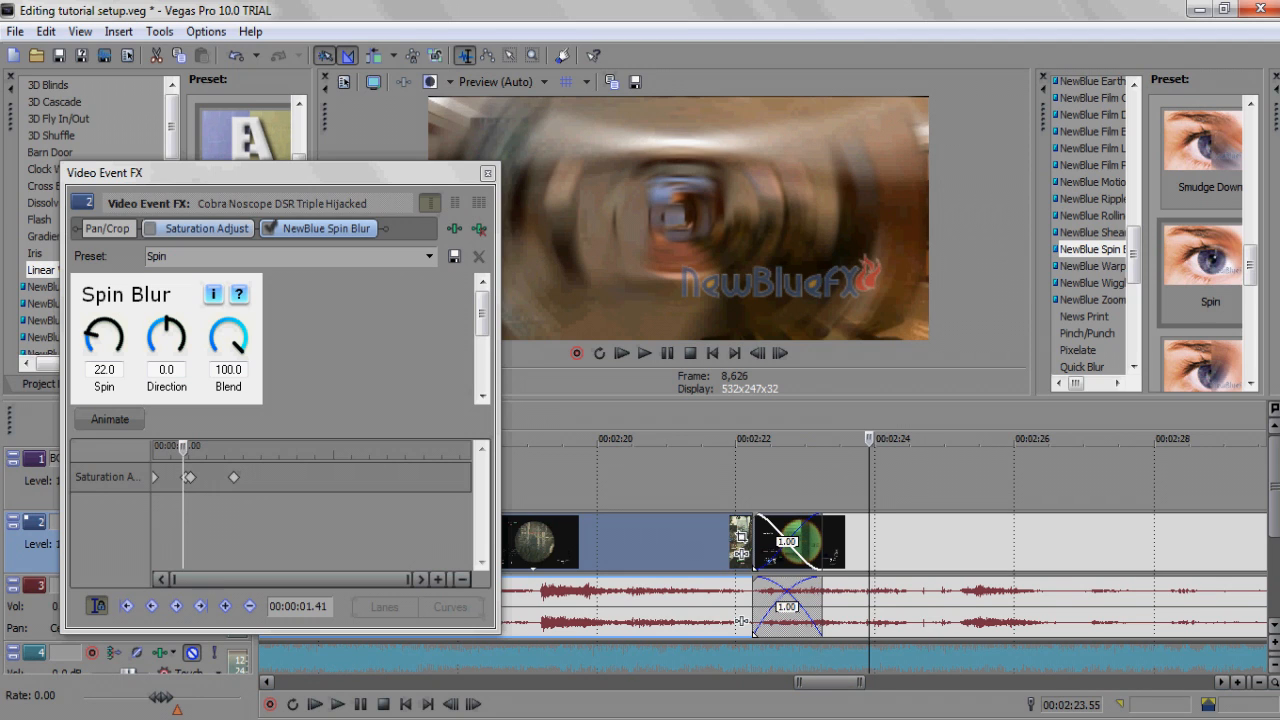
pyautogui.click(205, 228)
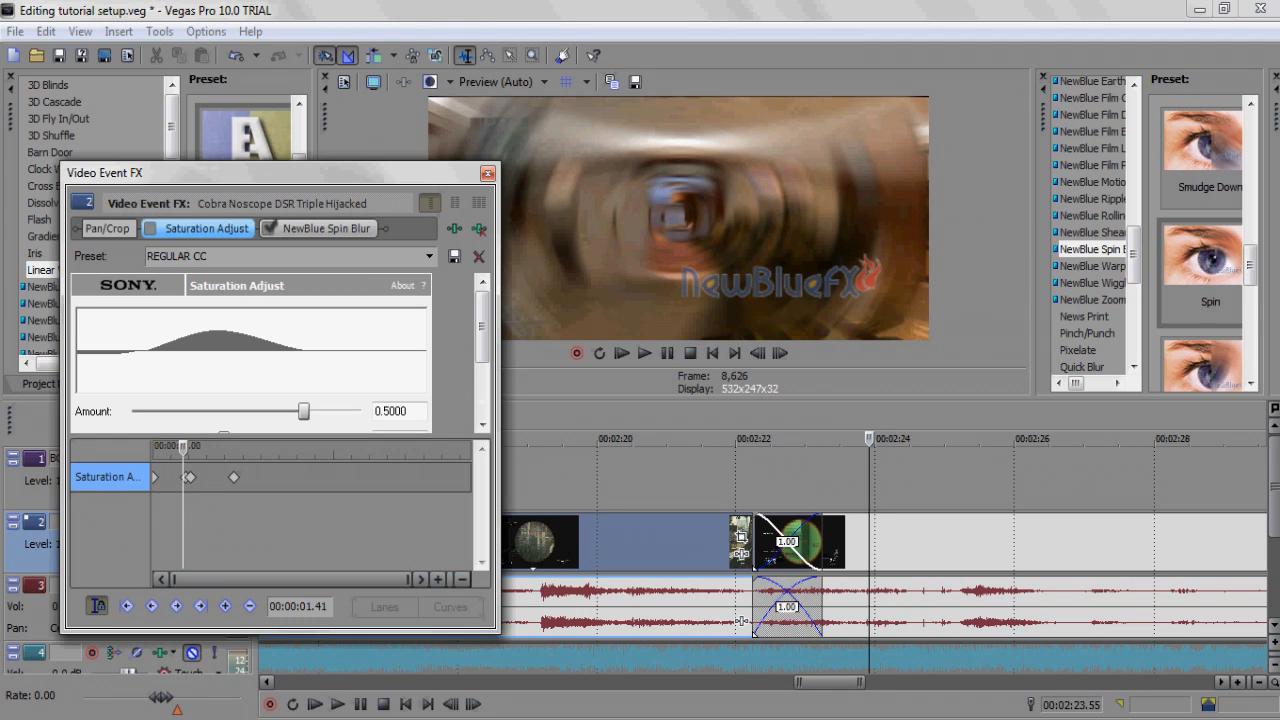
pyautogui.click(325, 228)
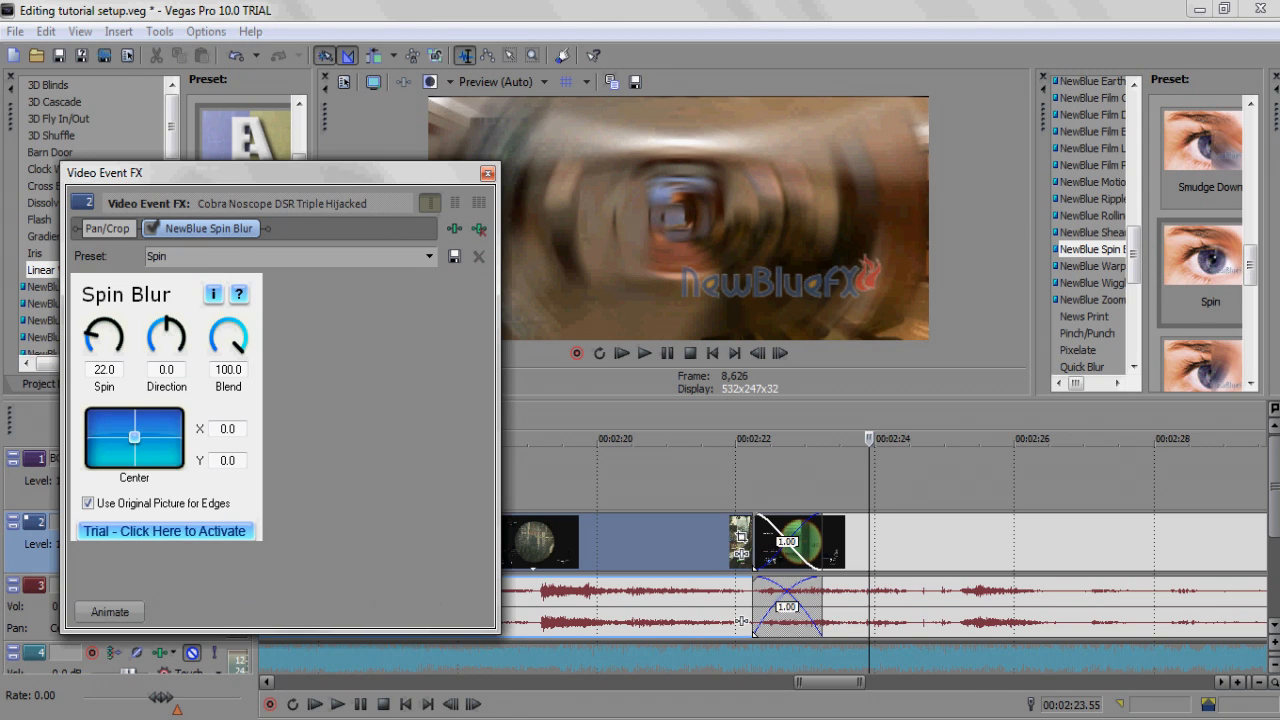
# Keyframe Spin Blur so the spin drops from 22 to 0 at about 1.55 s.
pyautogui.click(108, 611)
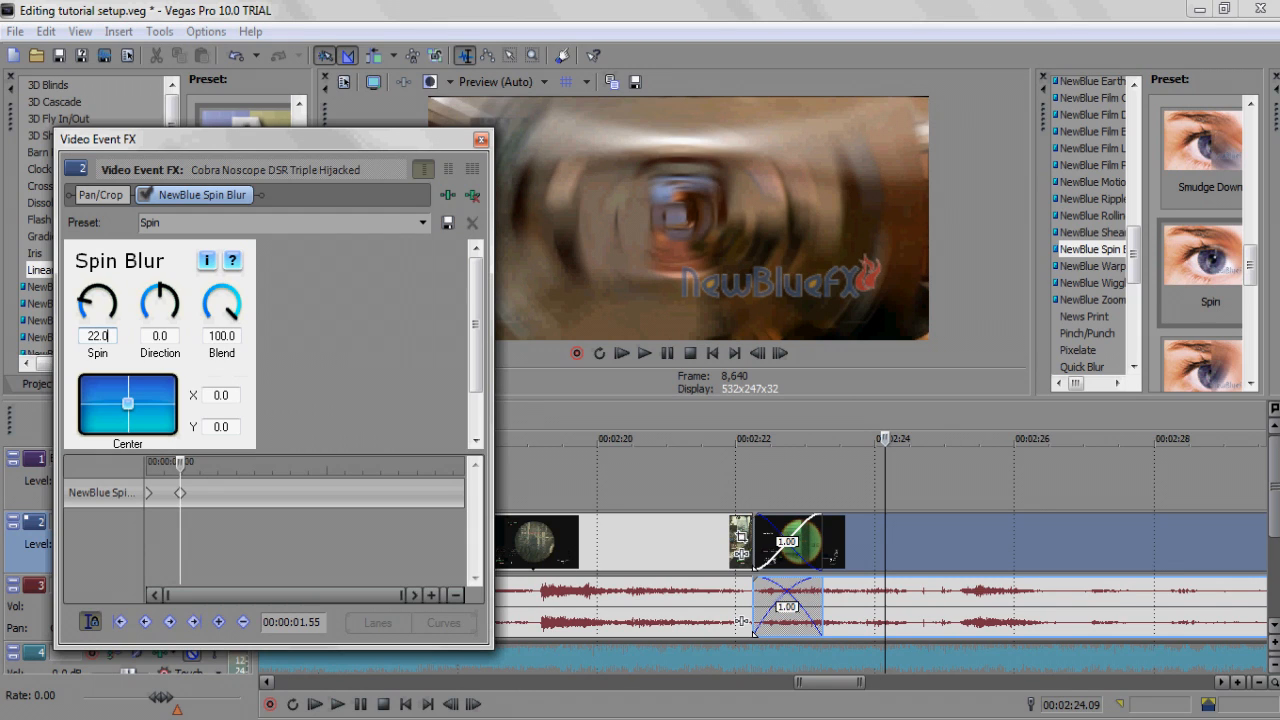
pyautogui.write('0')
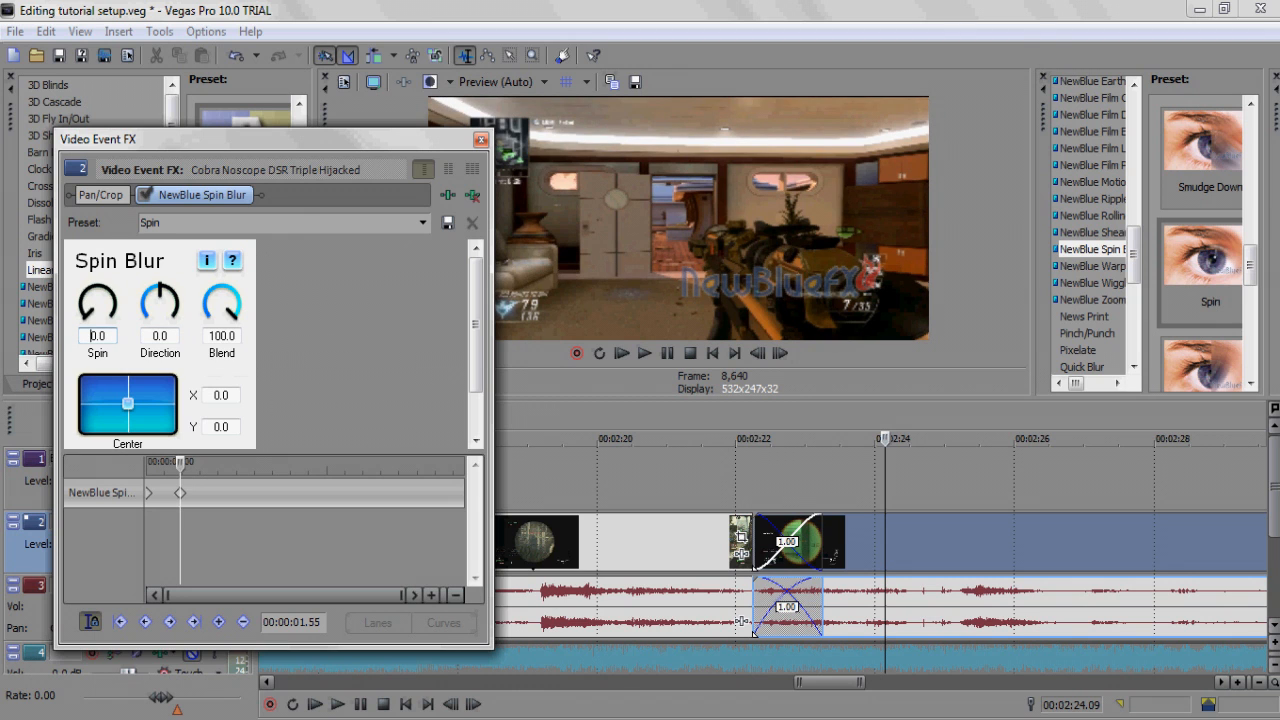
pyautogui.click(644, 352)
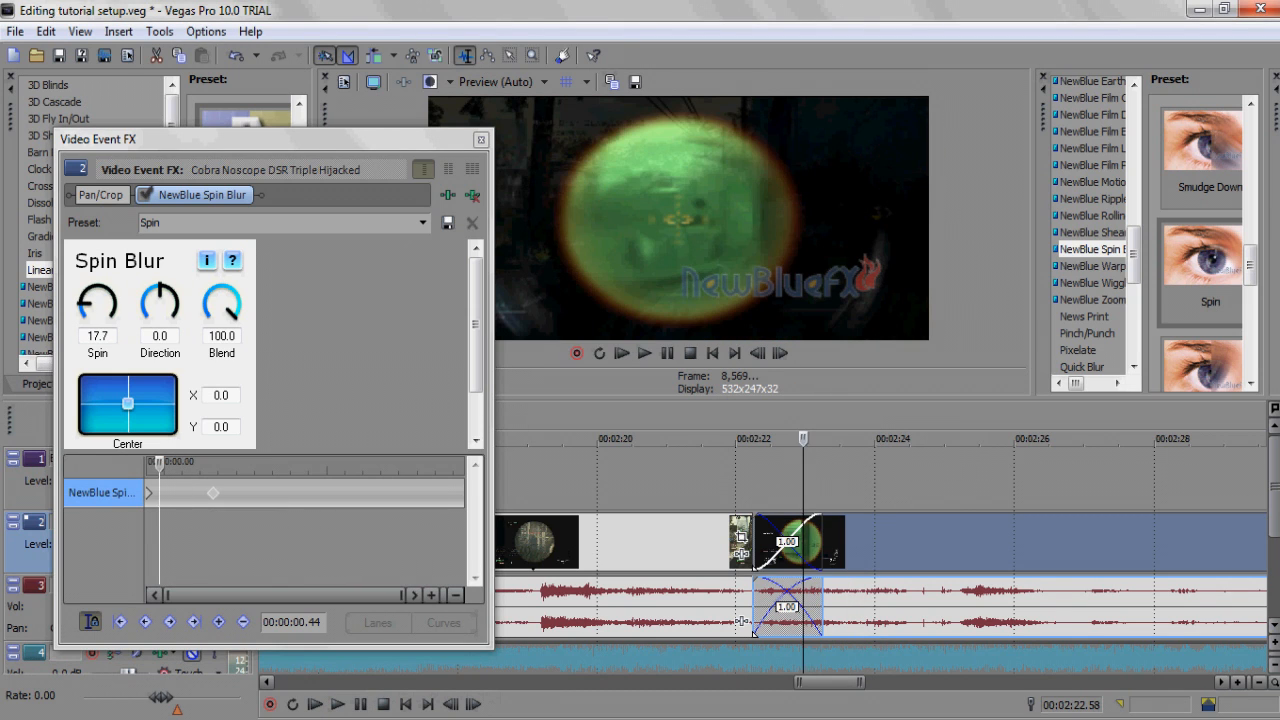
pyautogui.click(644, 352)
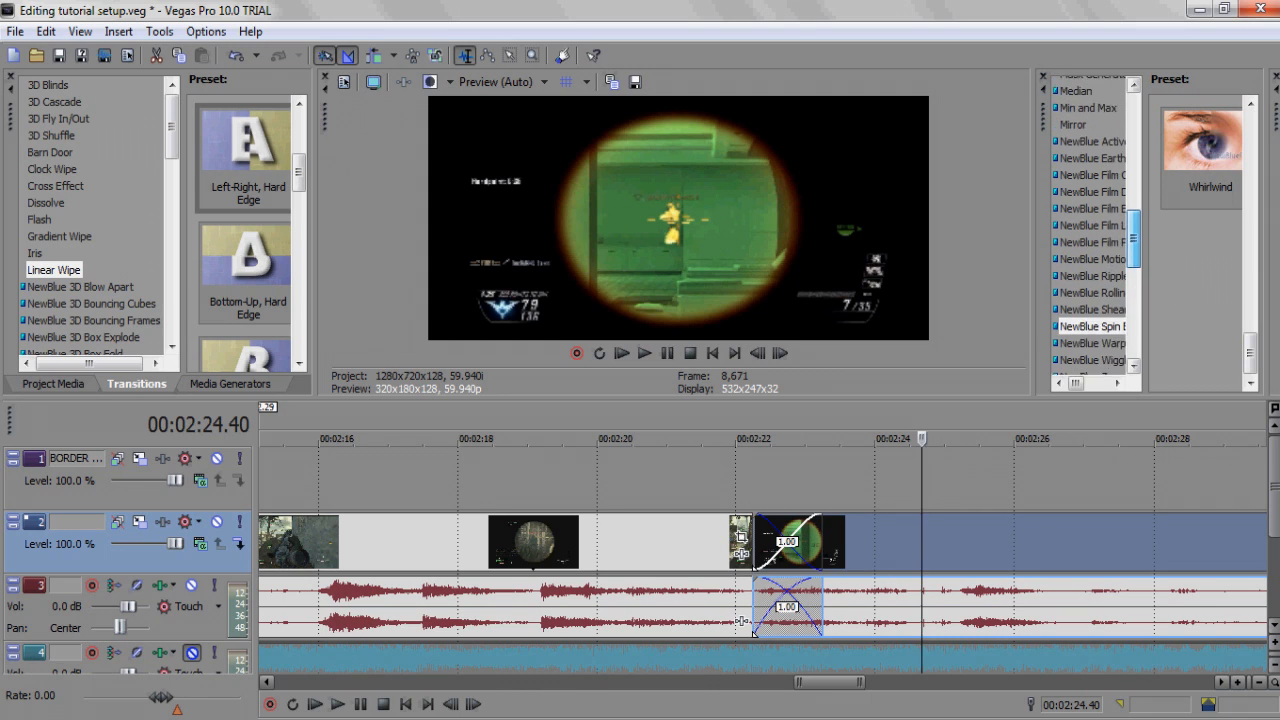
# Apply NewBlue Earthquake's Big One preset (magnitude 100, velocity 100) and enable its animation.
pyautogui.click(1090, 201)
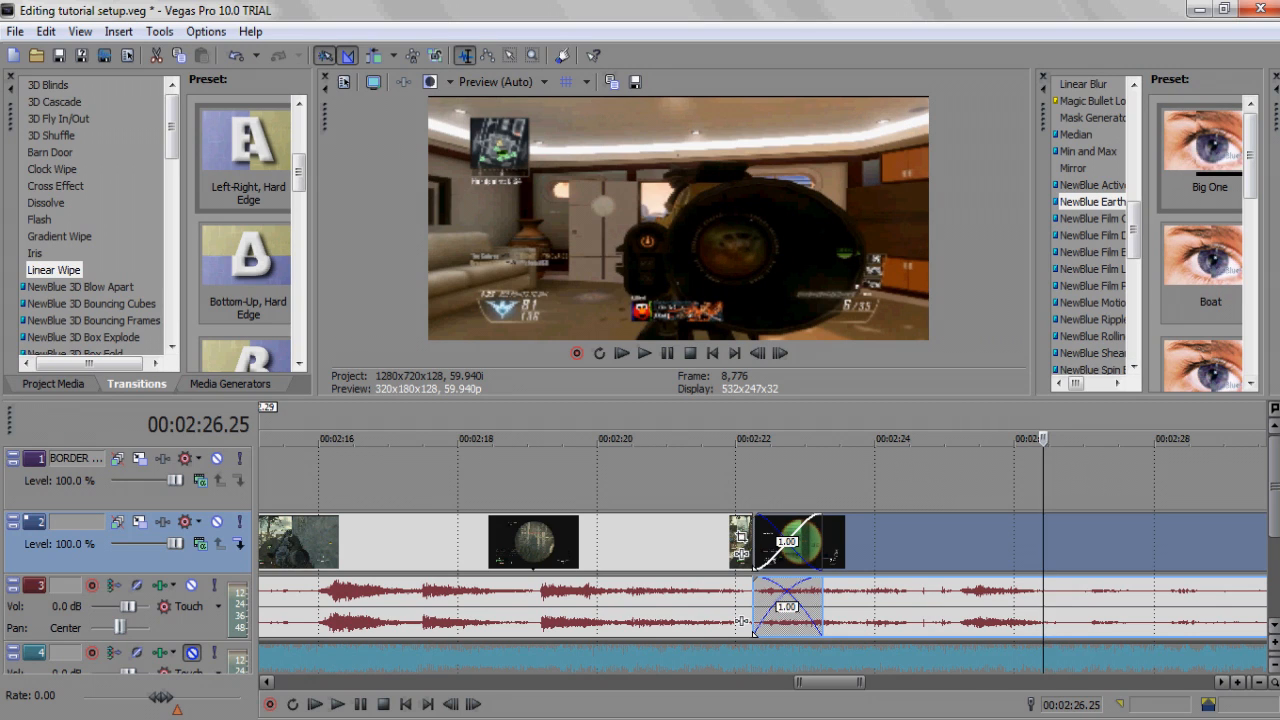
pyautogui.click(1202, 150)
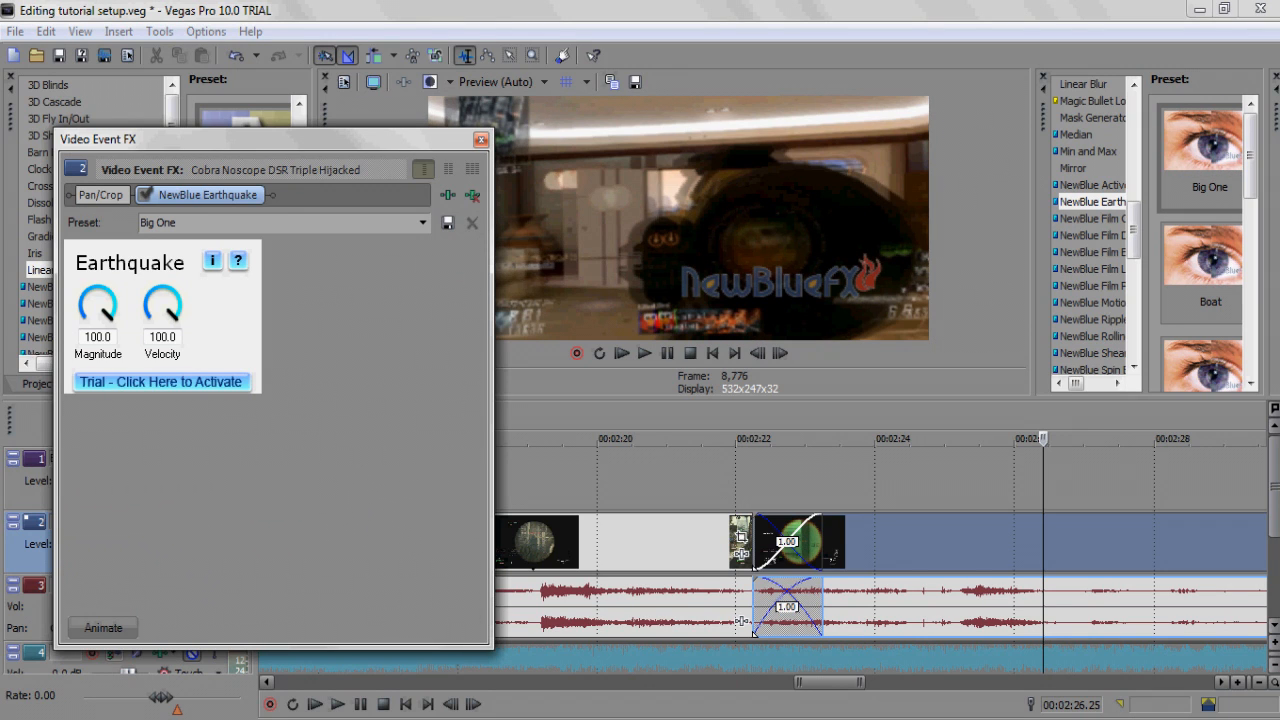
pyautogui.click(102, 627)
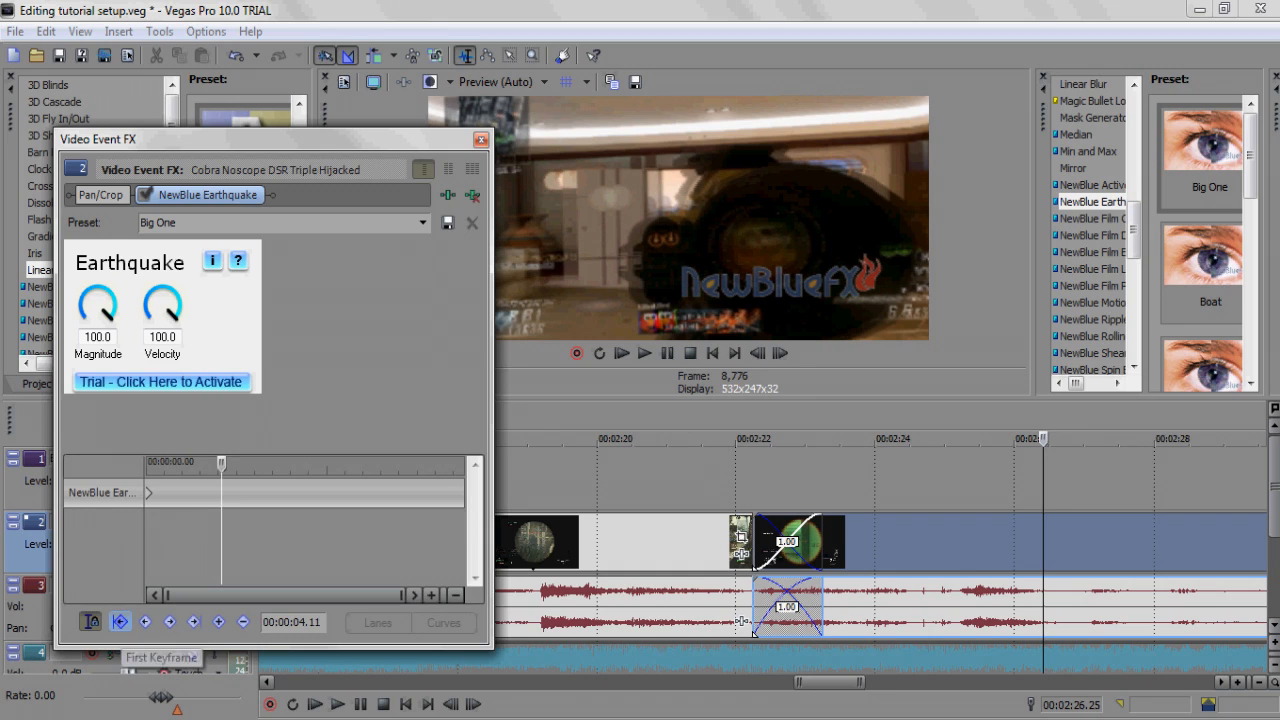